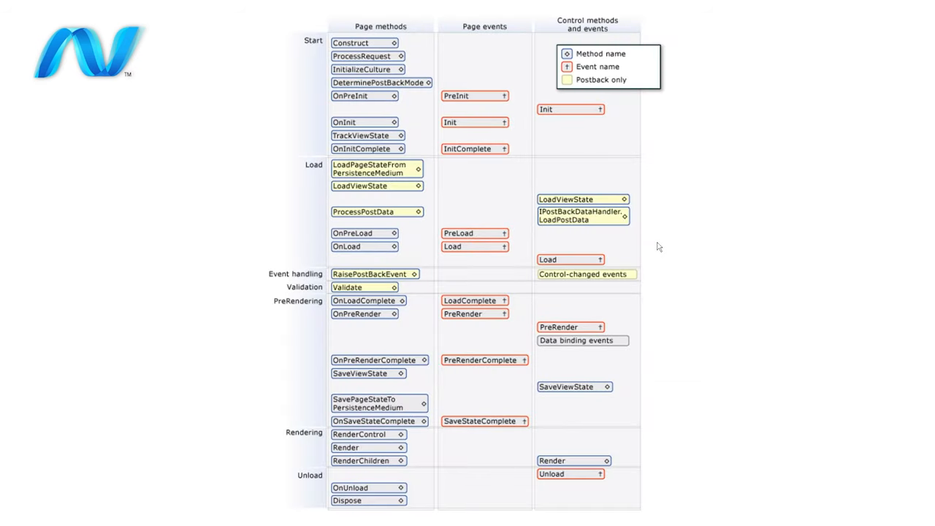
pyautogui.moveTo(300, 129)
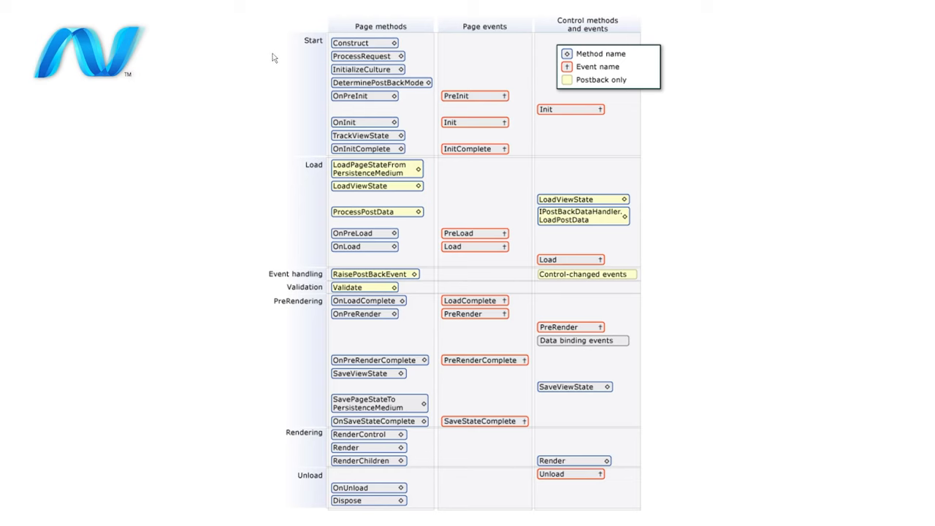
pyautogui.moveTo(307, 135)
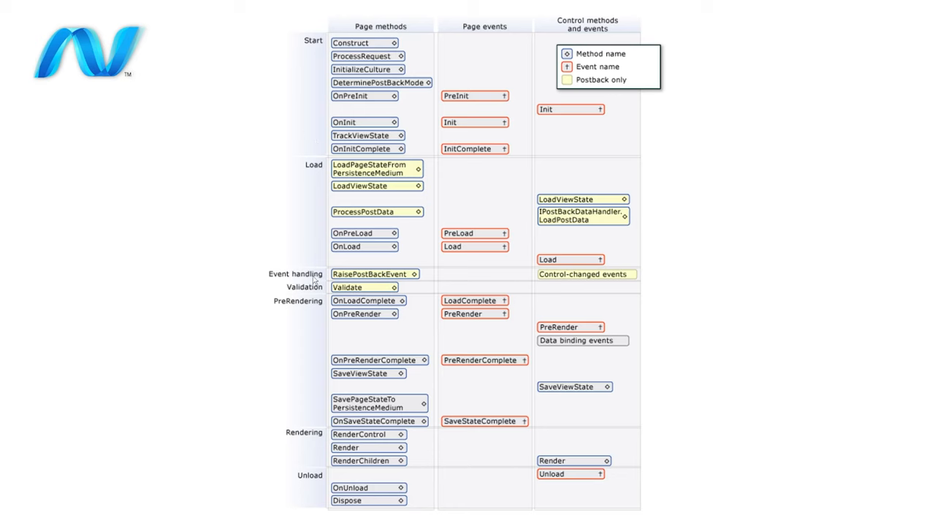
pyautogui.moveTo(236, 123)
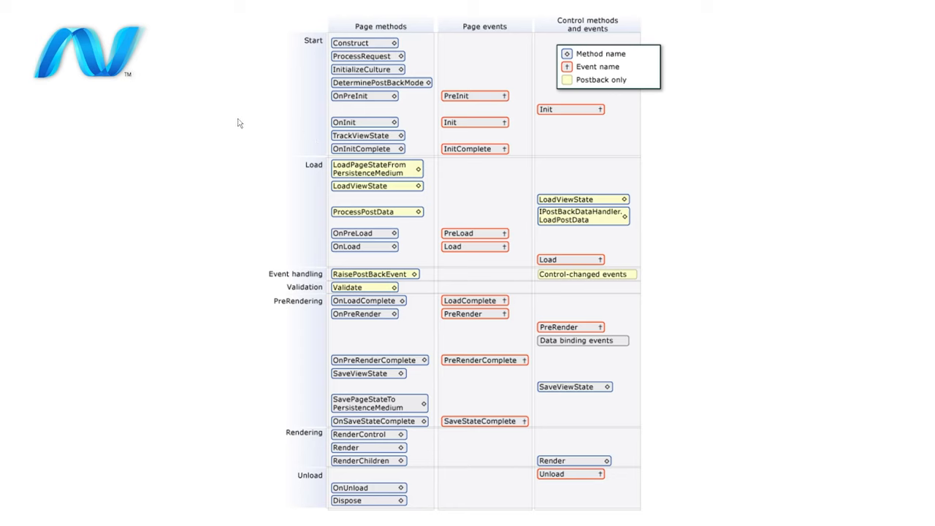
pyautogui.moveTo(268, 127)
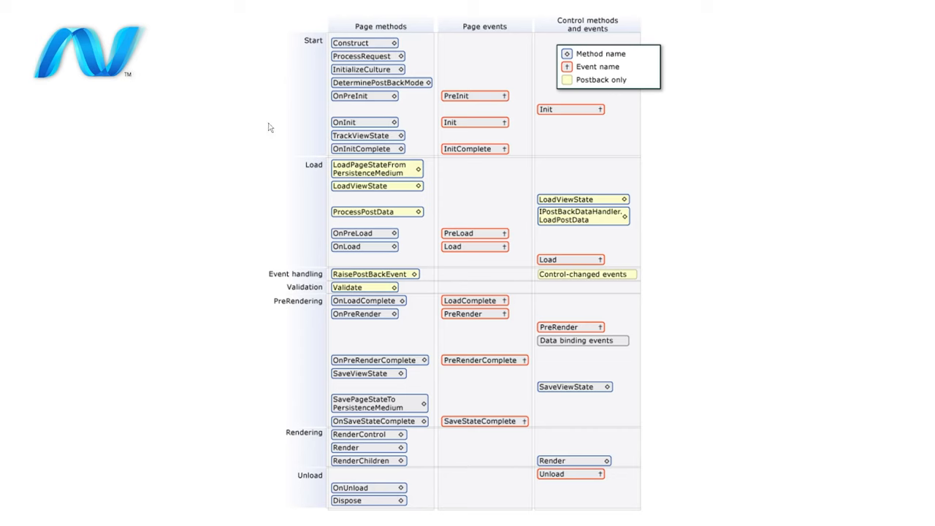
pyautogui.moveTo(494, 67)
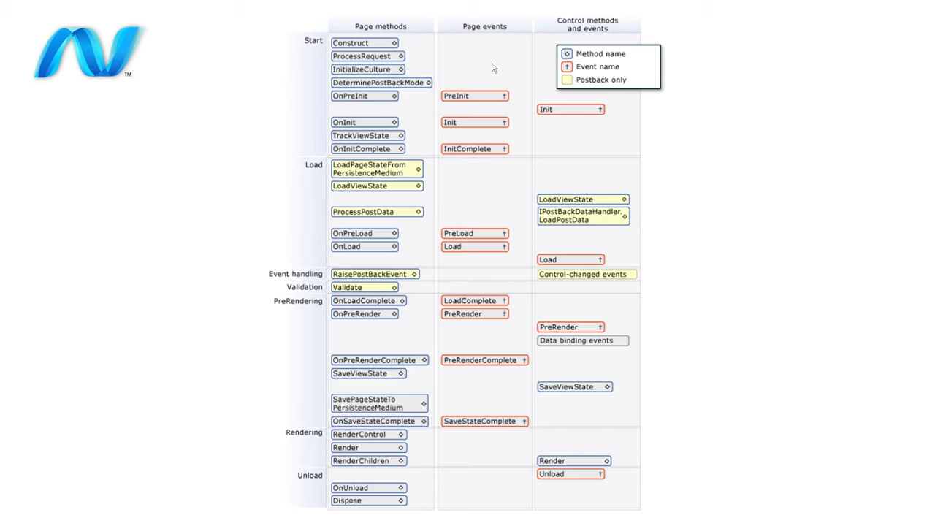
pyautogui.moveTo(473, 65)
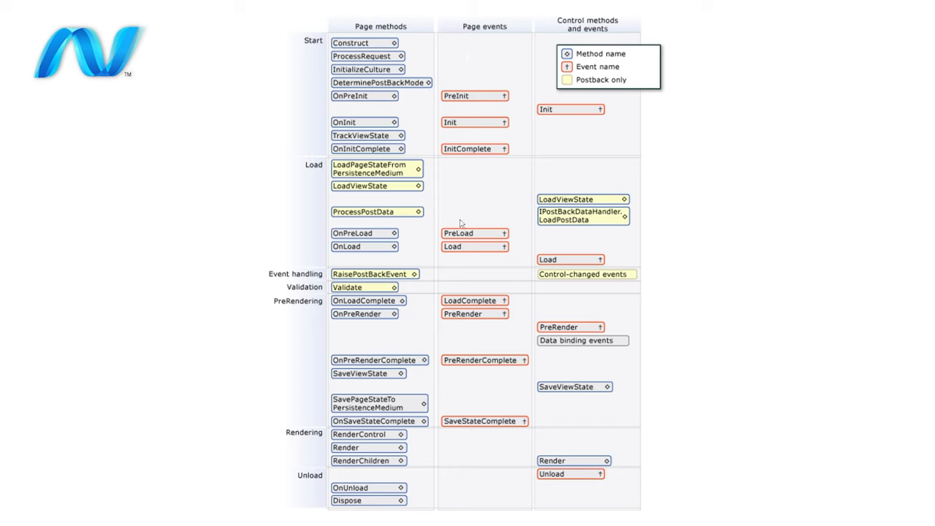
pyautogui.moveTo(523, 146)
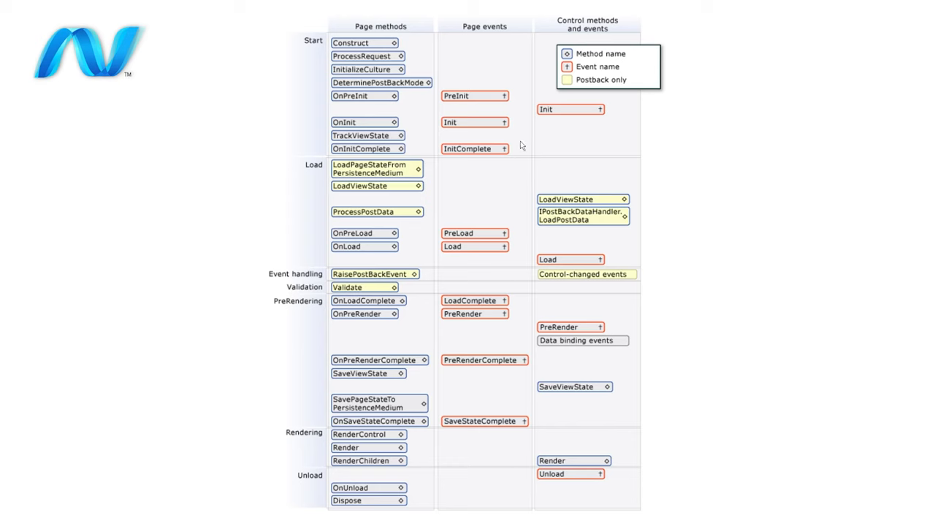
pyautogui.moveTo(517, 105)
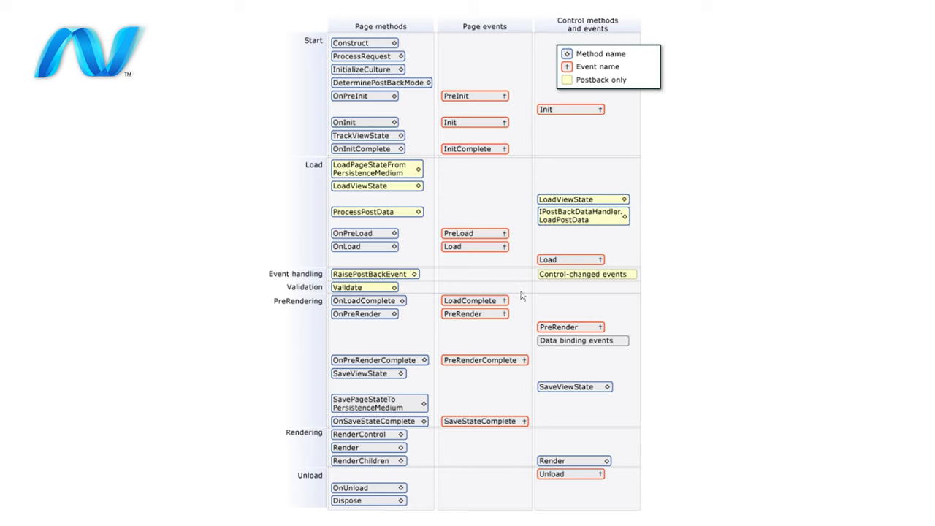
pyautogui.moveTo(459, 330)
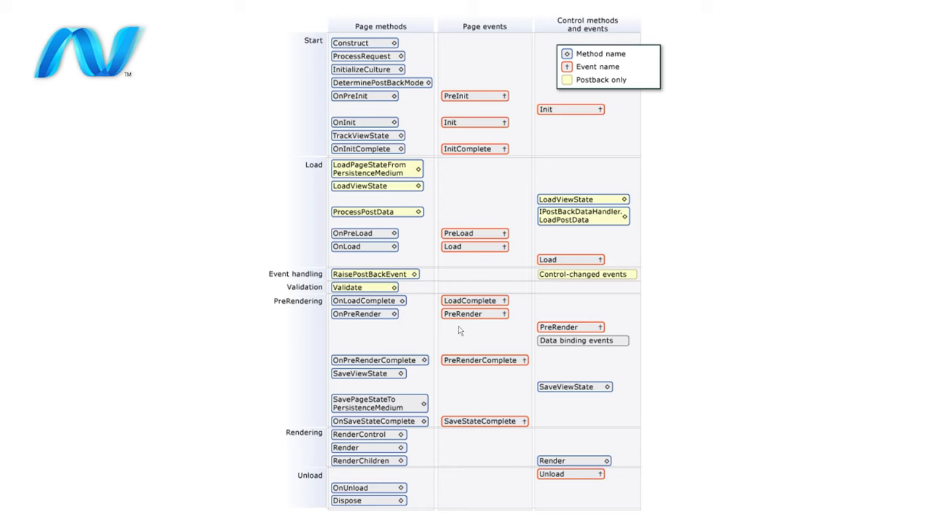
pyautogui.moveTo(480, 329)
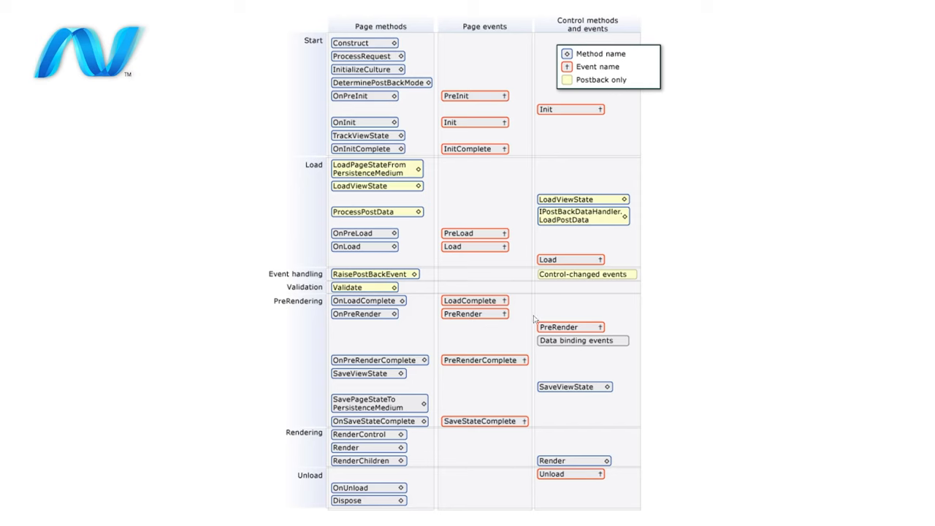
pyautogui.moveTo(655, 310)
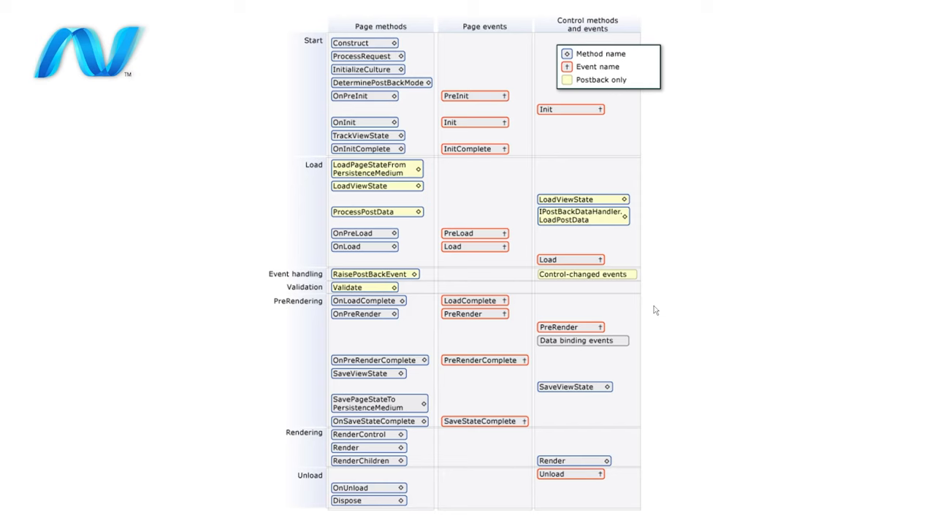
pyautogui.moveTo(450, 333)
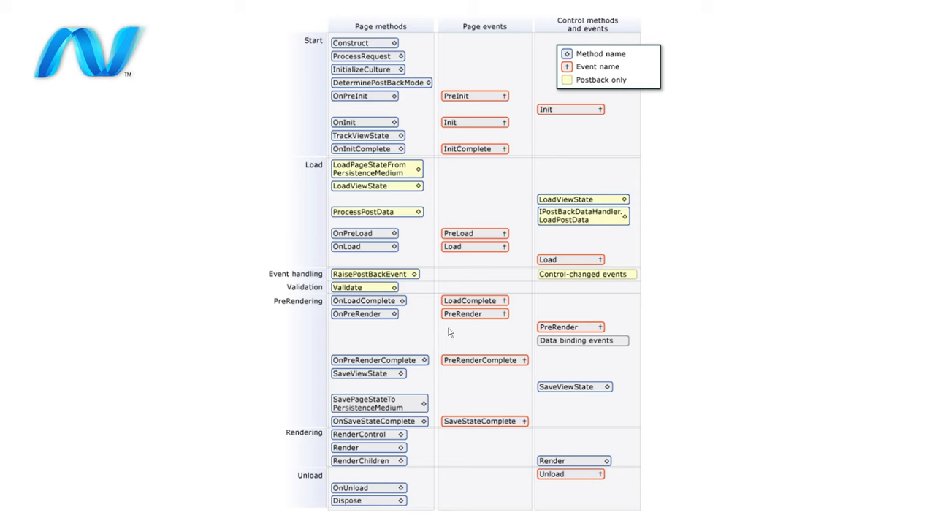
pyautogui.moveTo(511, 334)
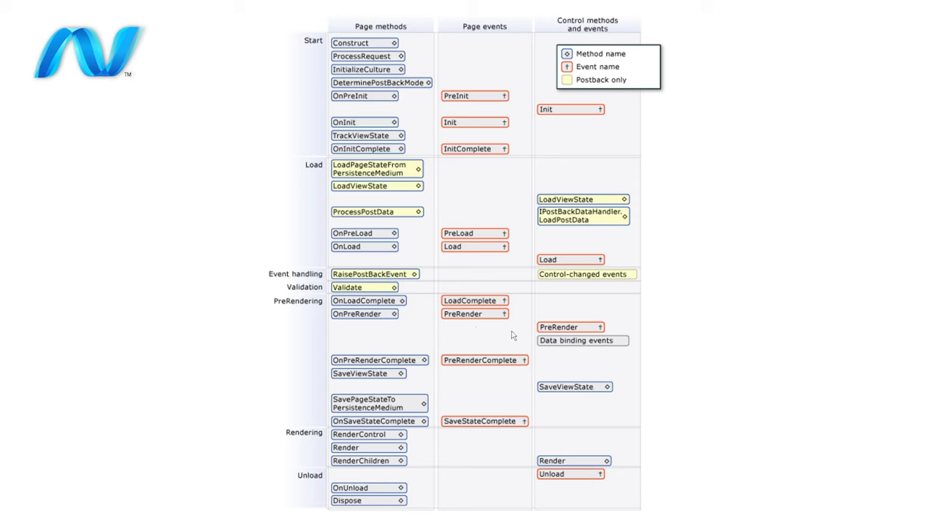
pyautogui.moveTo(494, 339)
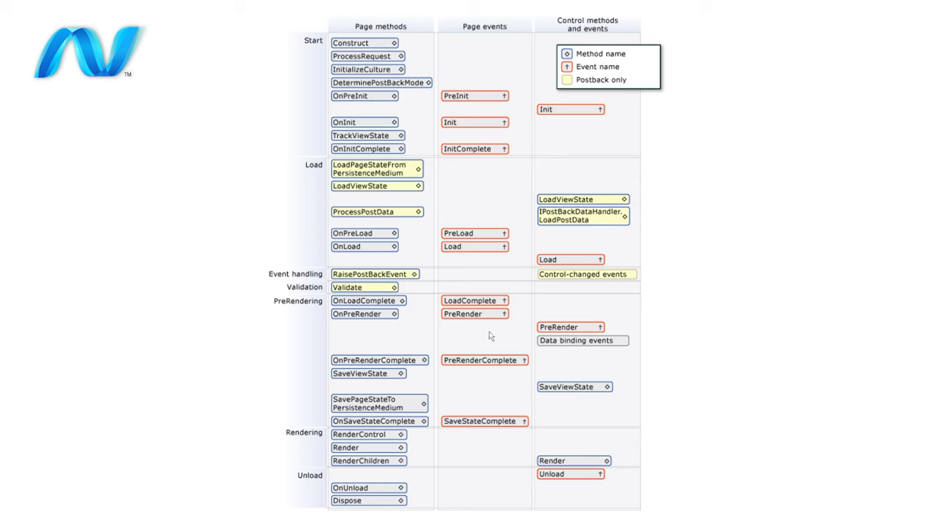
pyautogui.moveTo(498, 333)
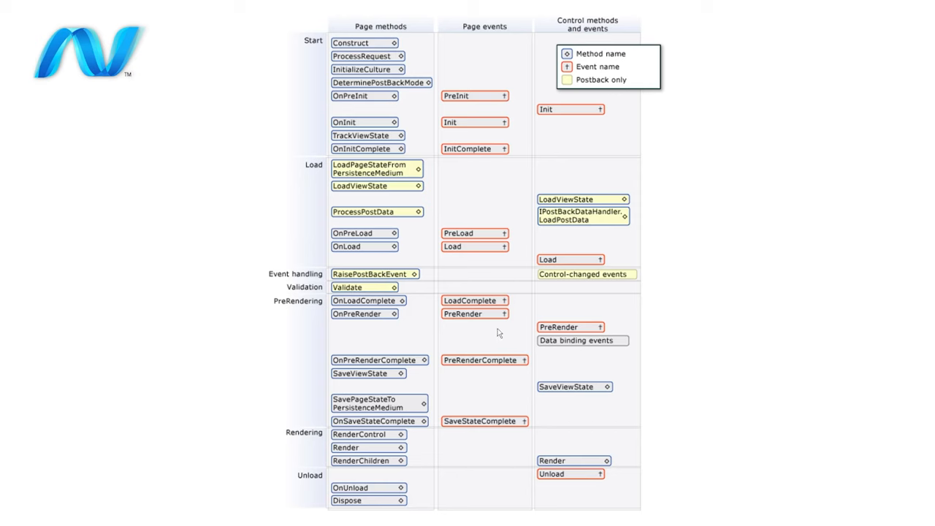
pyautogui.moveTo(506, 456)
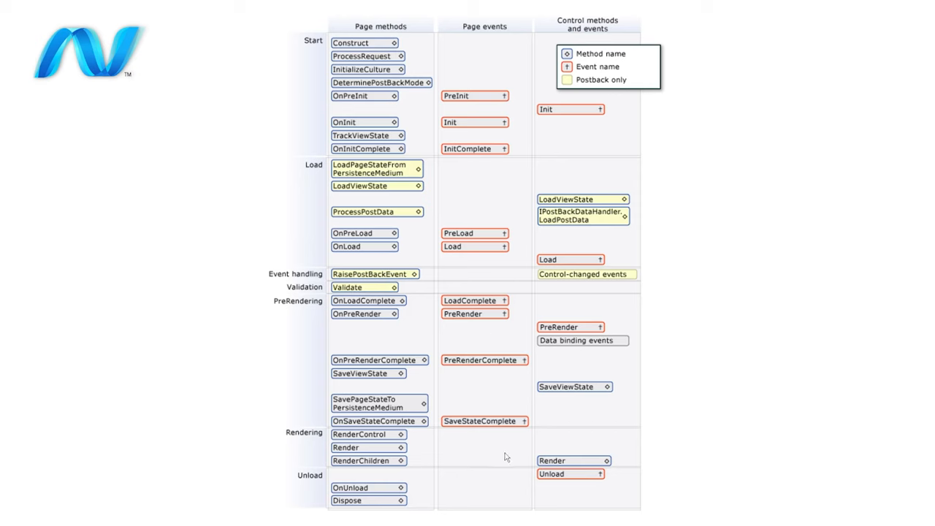
pyautogui.moveTo(780, 302)
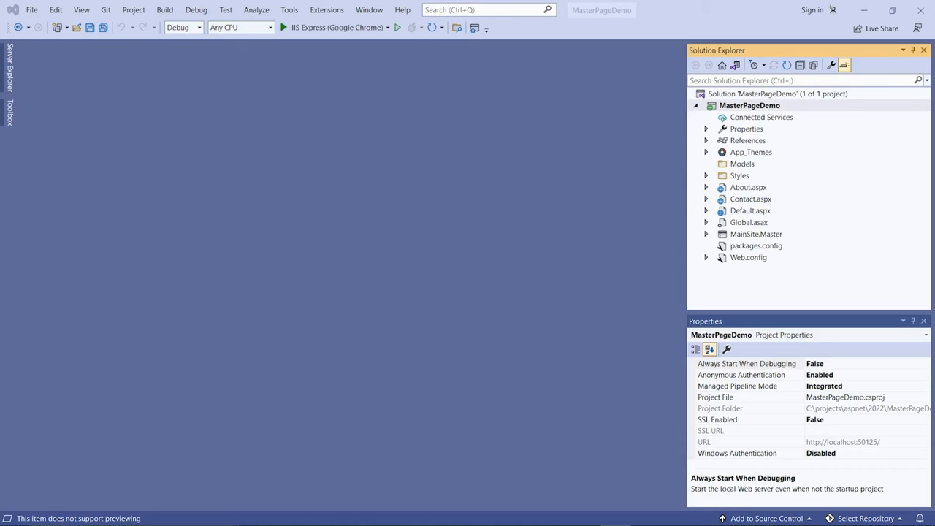
pyautogui.moveTo(507, 302)
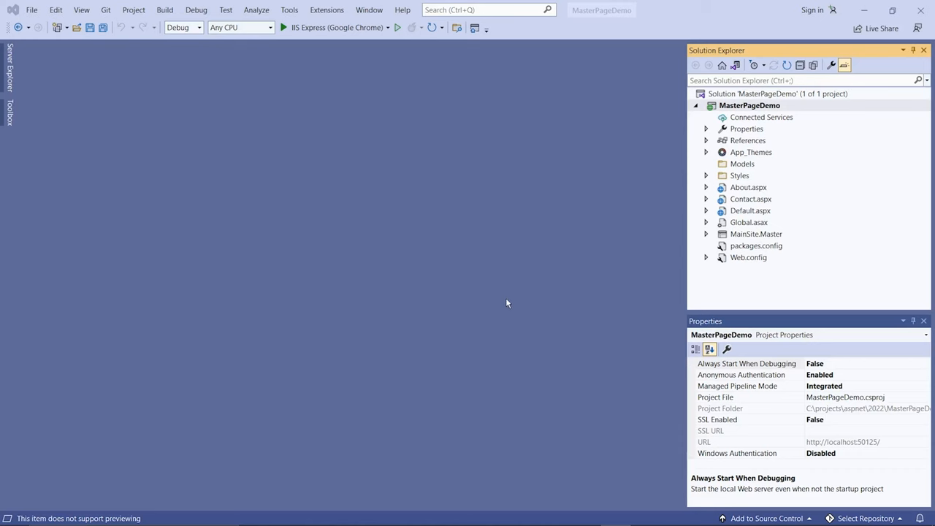
# - Run the MasterPageDemo project with IIS Express in Google Chrome
pyautogui.click(749, 105)
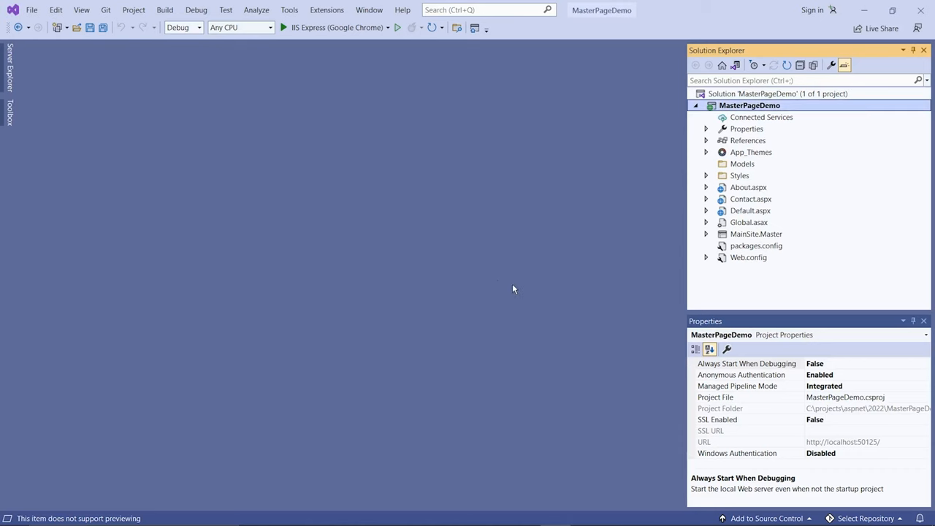
pyautogui.moveTo(565, 100)
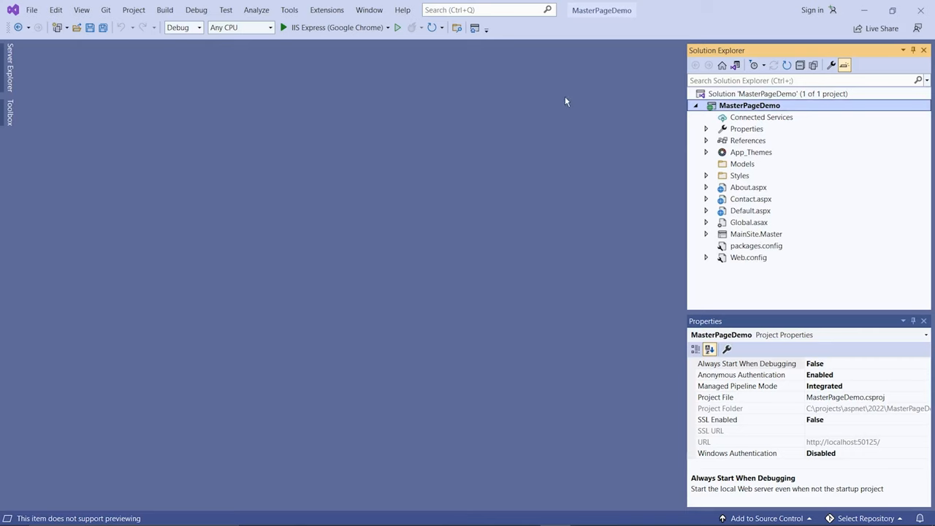
pyautogui.moveTo(462, 271)
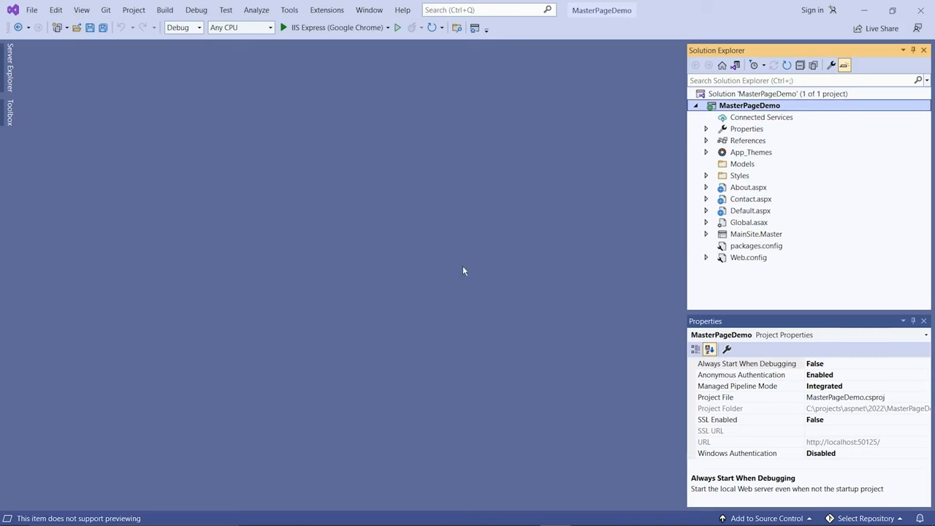
pyautogui.moveTo(444, 307)
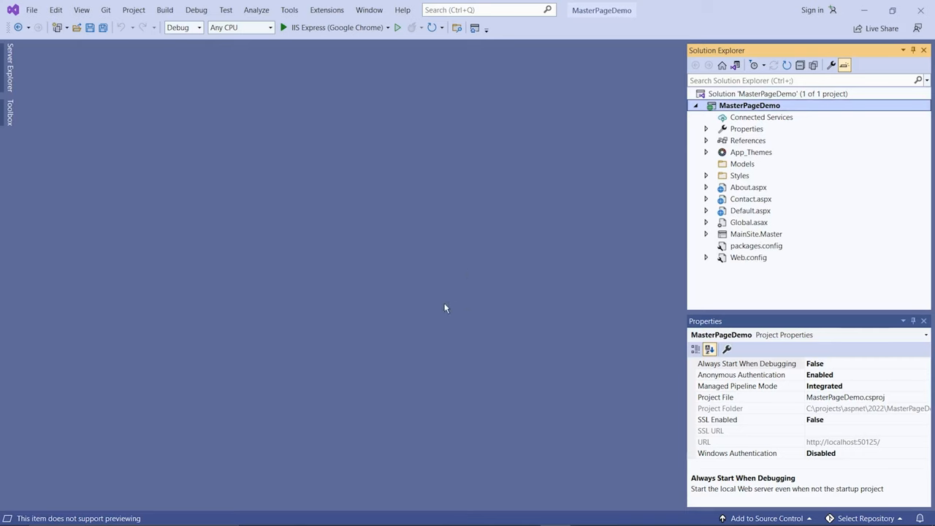
pyautogui.click(283, 28)
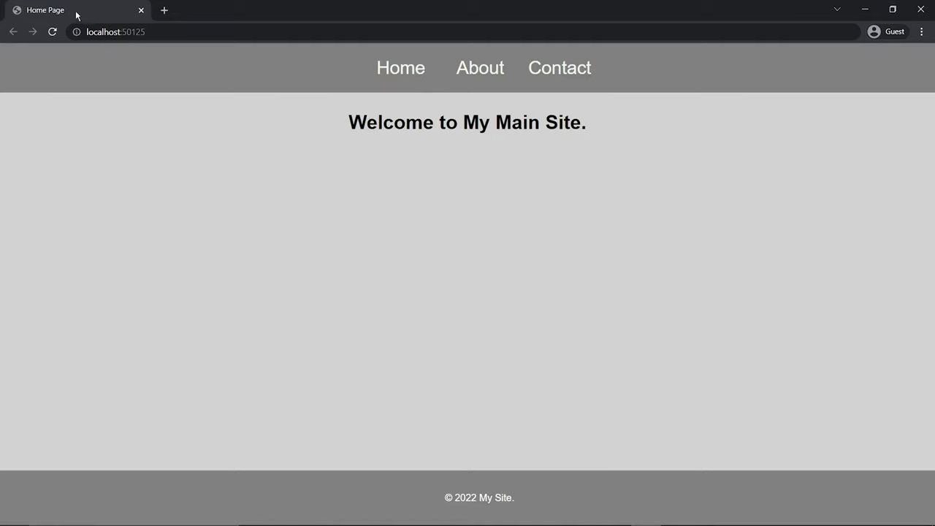
pyautogui.click(479, 67)
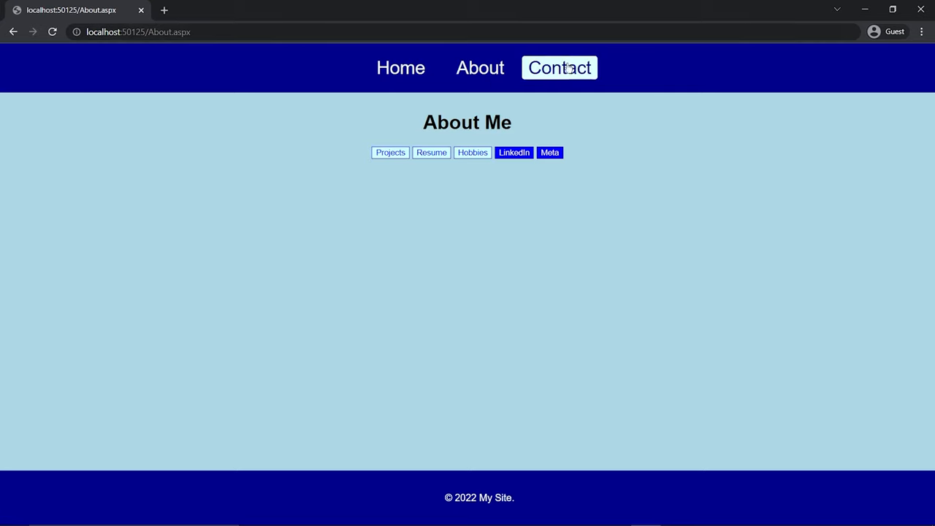
pyautogui.click(558, 67)
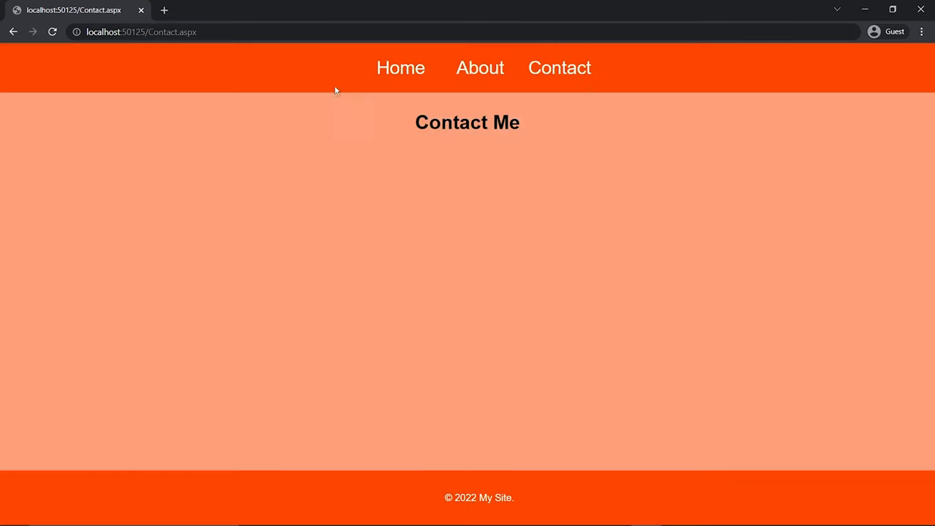
pyautogui.click(400, 67)
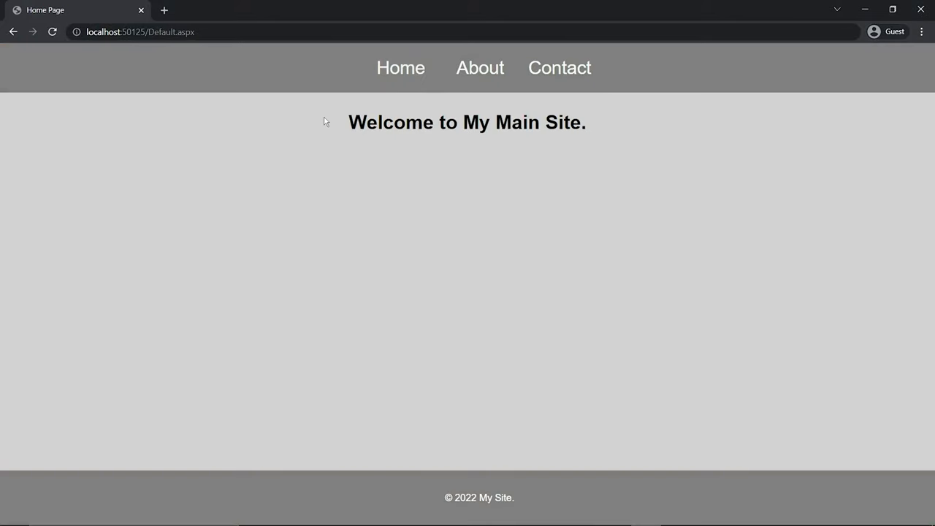
pyautogui.moveTo(339, 137)
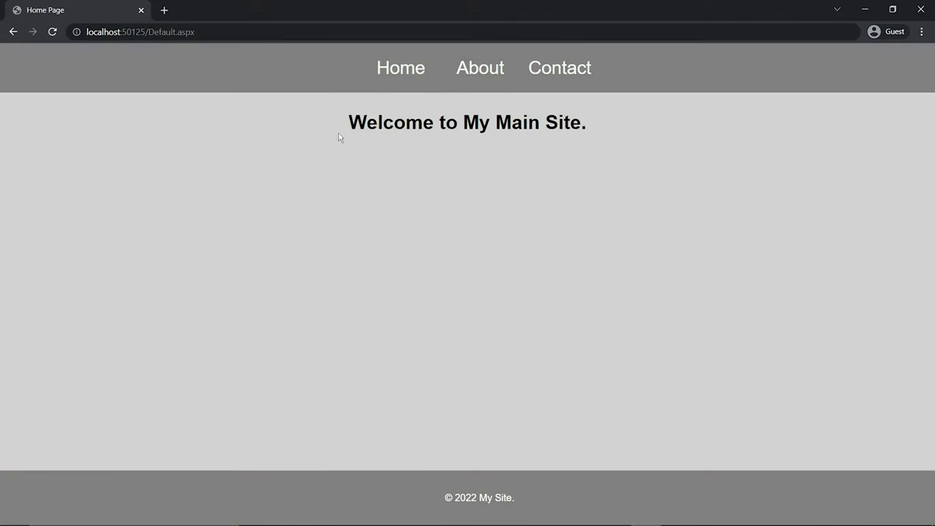
pyautogui.moveTo(485, 105)
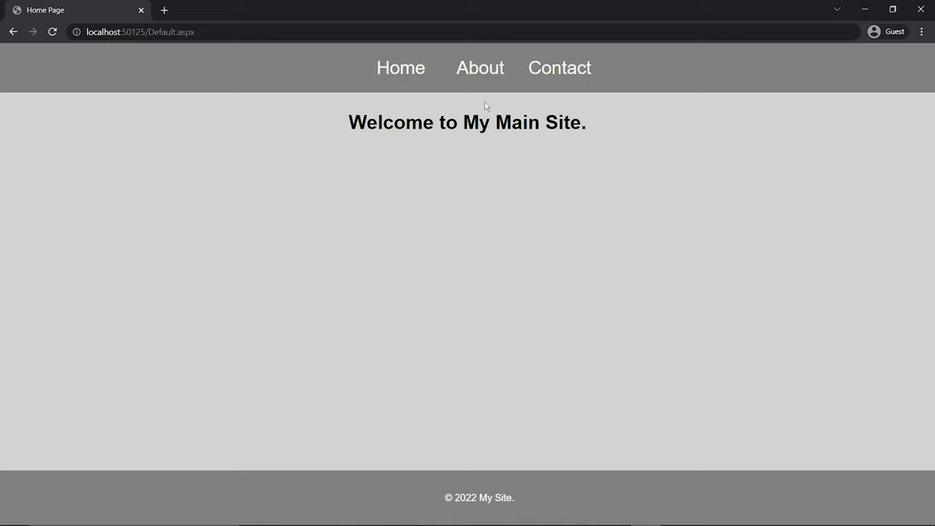
pyautogui.moveTo(479, 67)
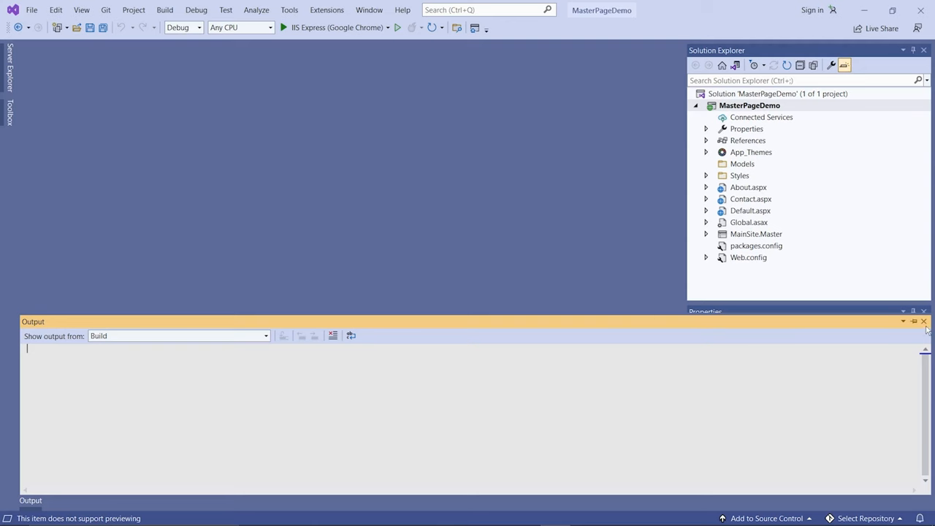
# - Open About.aspx from Solution Explorer and expand it to reveal About.aspx.cs
pyautogui.click(749, 105)
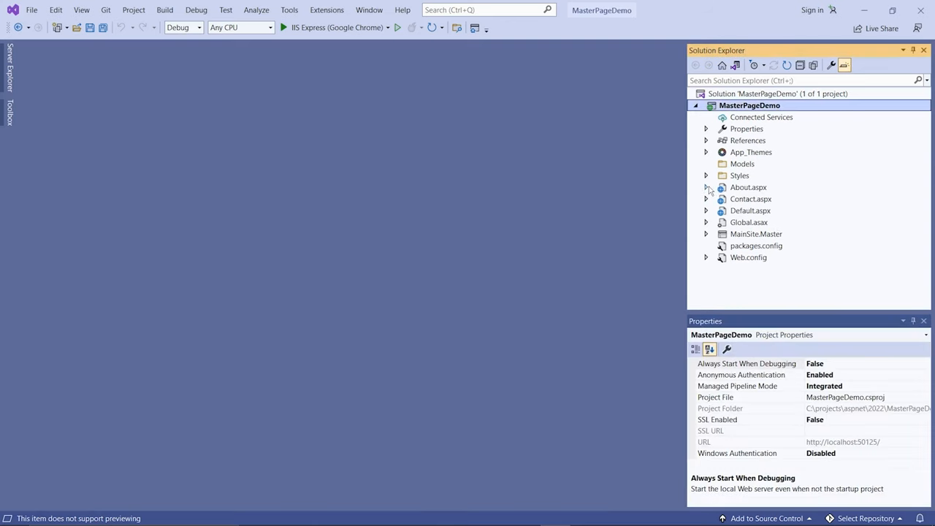
pyautogui.doubleClick(747, 187)
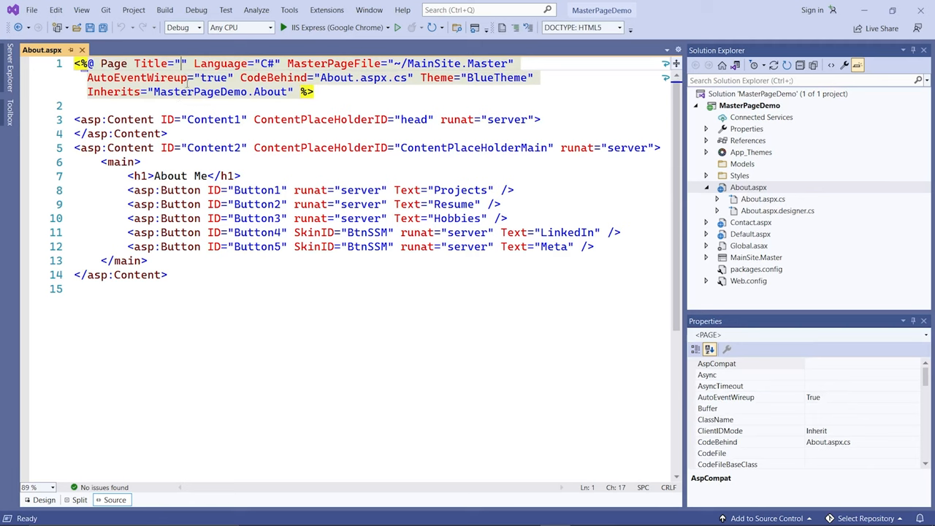
pyautogui.moveTo(187, 80)
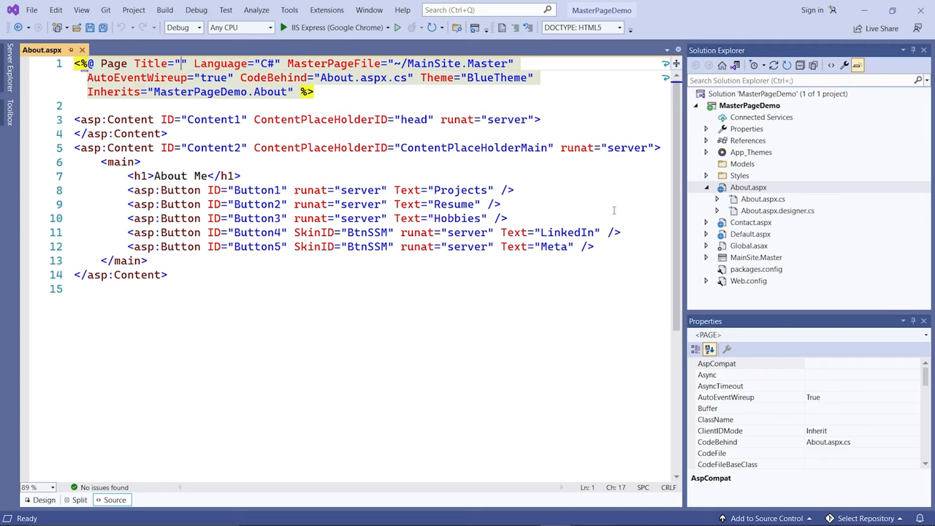
pyautogui.click(763, 198)
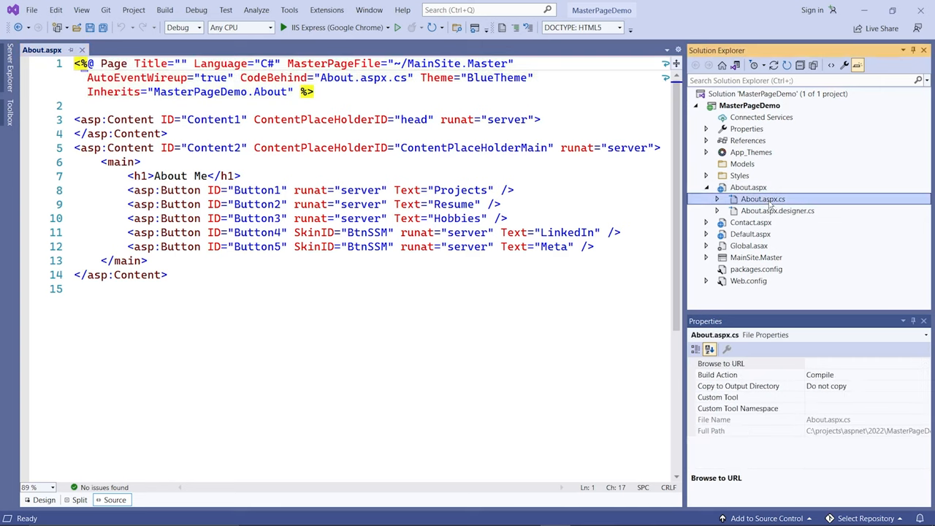
# - Add a protected Page_PreRender(object sender, EventArgs e) handler in About.aspx.cs
pyautogui.doubleClick(762, 199)
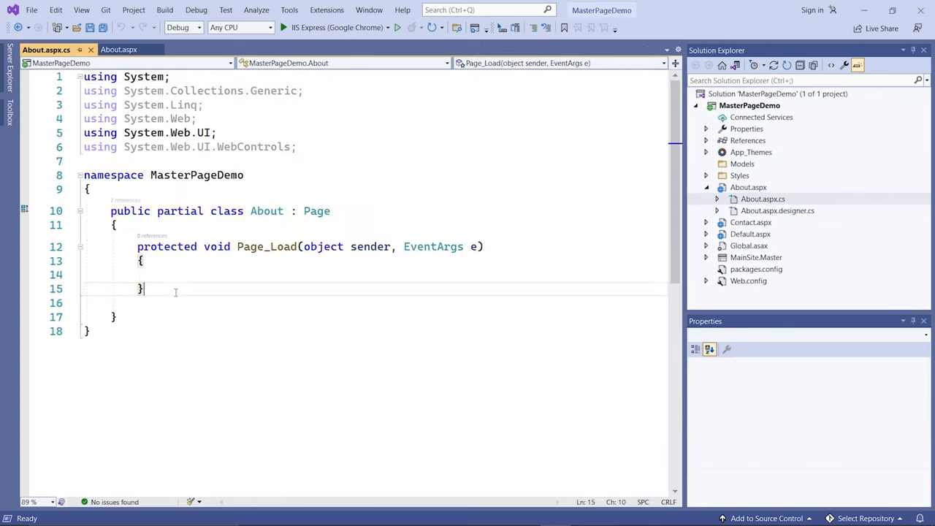
pyautogui.press('enter')
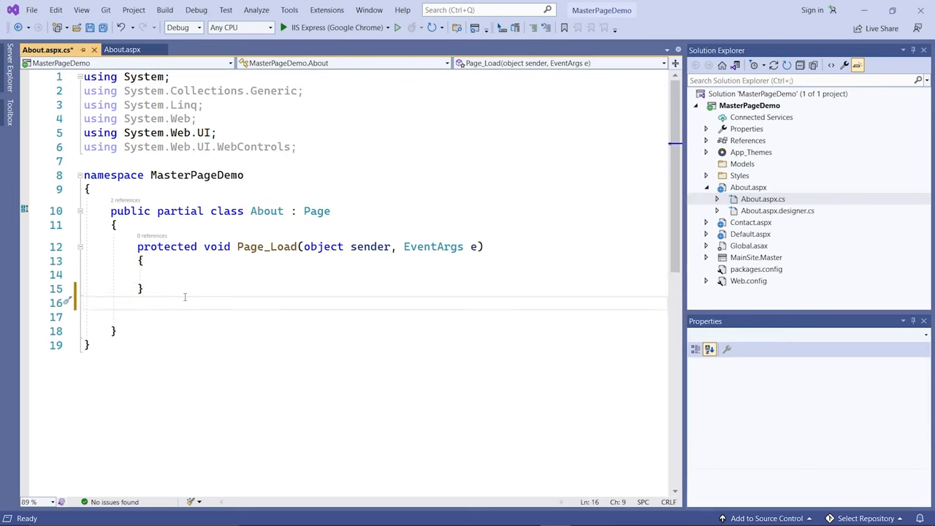
pyautogui.write('protected void Page')
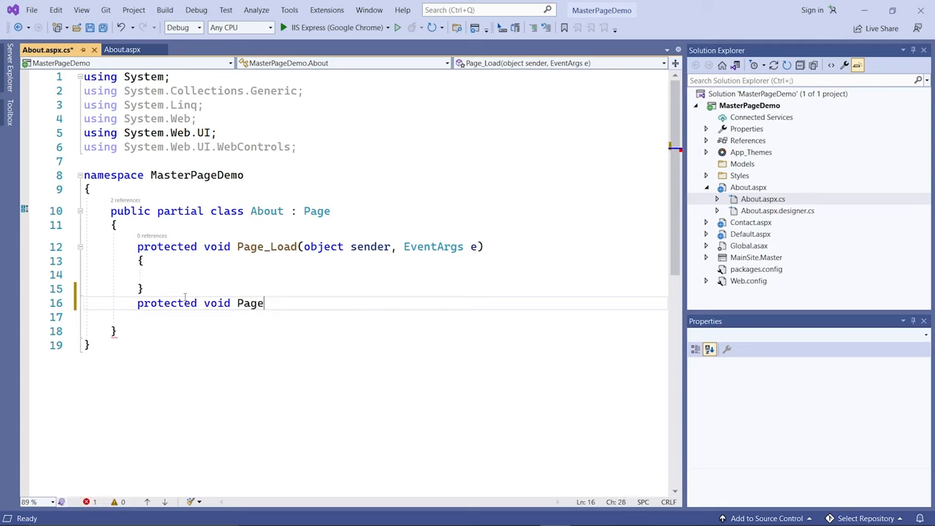
pyautogui.write('_Pr')
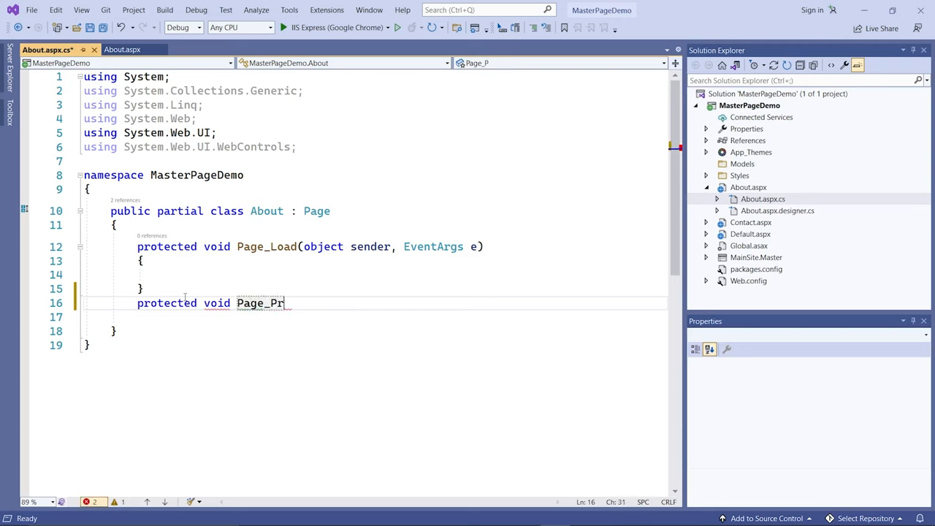
pyautogui.write('eRender(o')
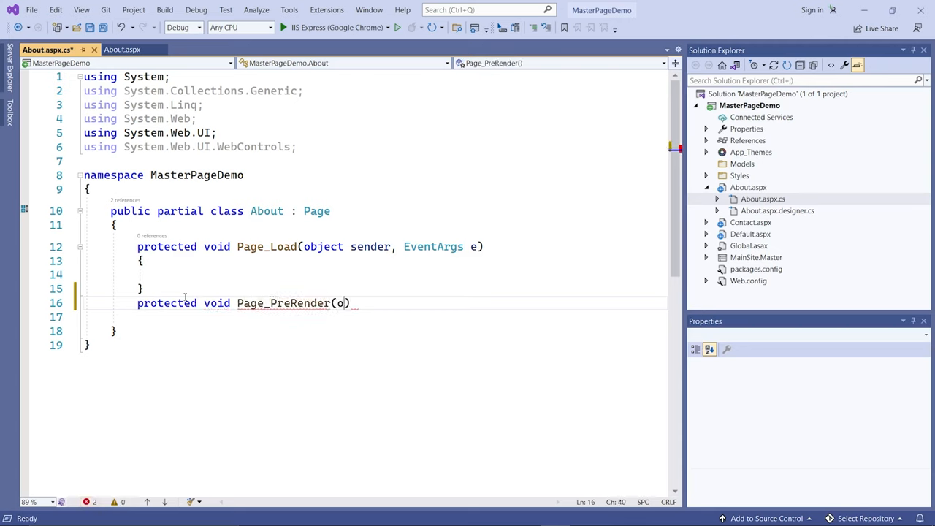
pyautogui.write('bject sender, EventArgs e')
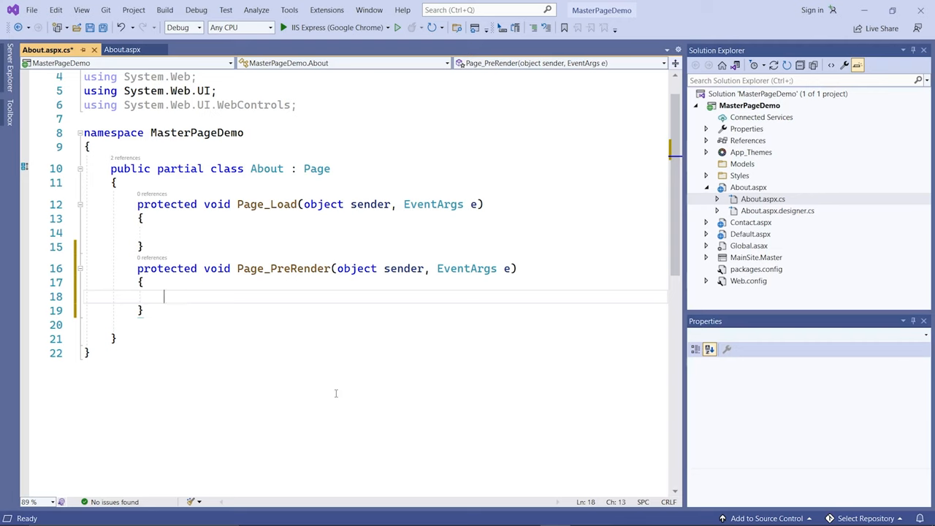
# - Set this.Title = "About Me" inside the handler and save the code-behind
pyautogui.write('this.Title =')
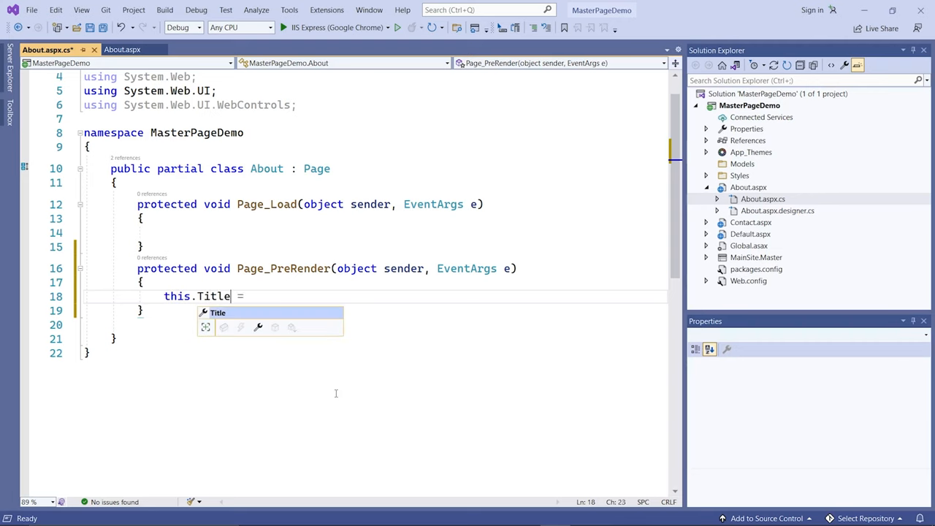
pyautogui.write('"')
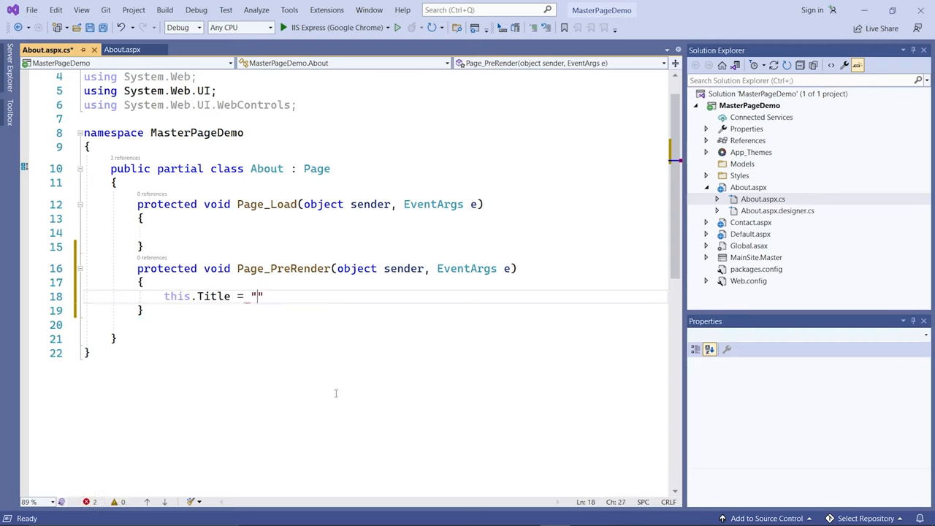
pyautogui.write('About Me')
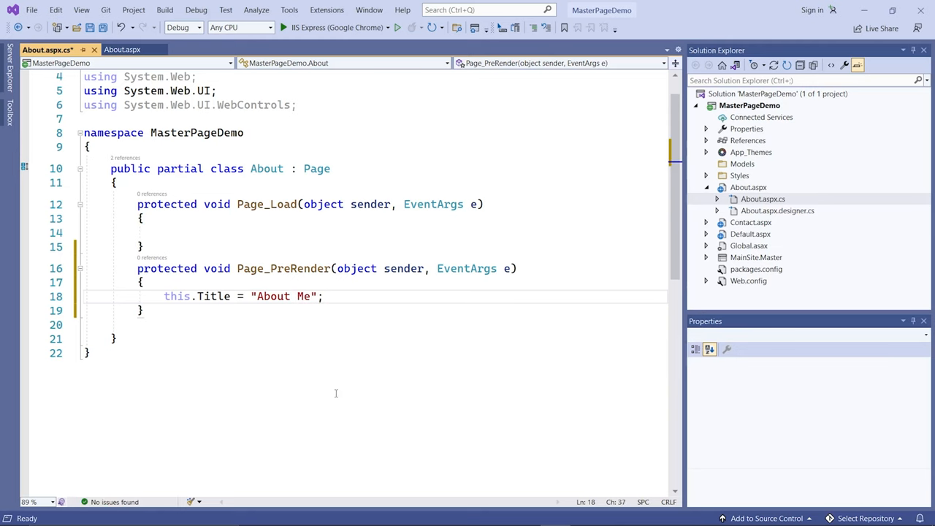
pyautogui.press('ctrl+s')
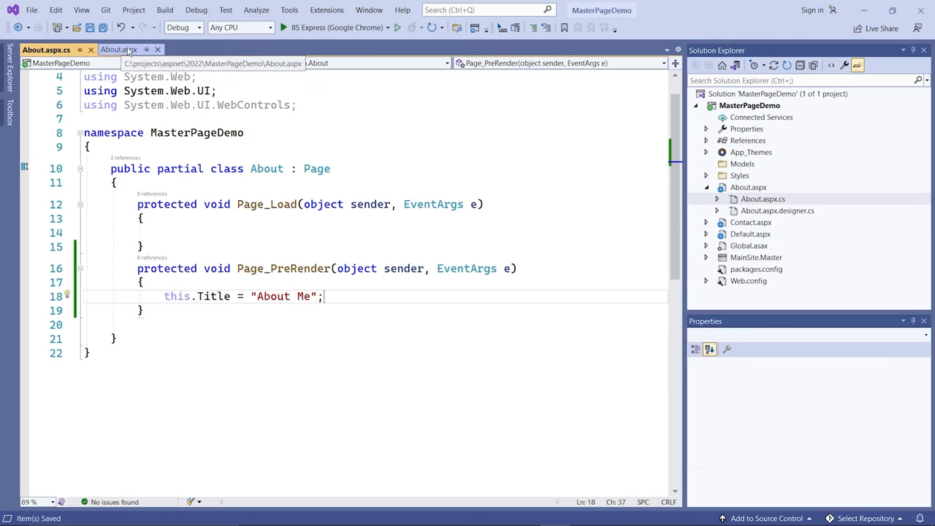
pyautogui.click(117, 50)
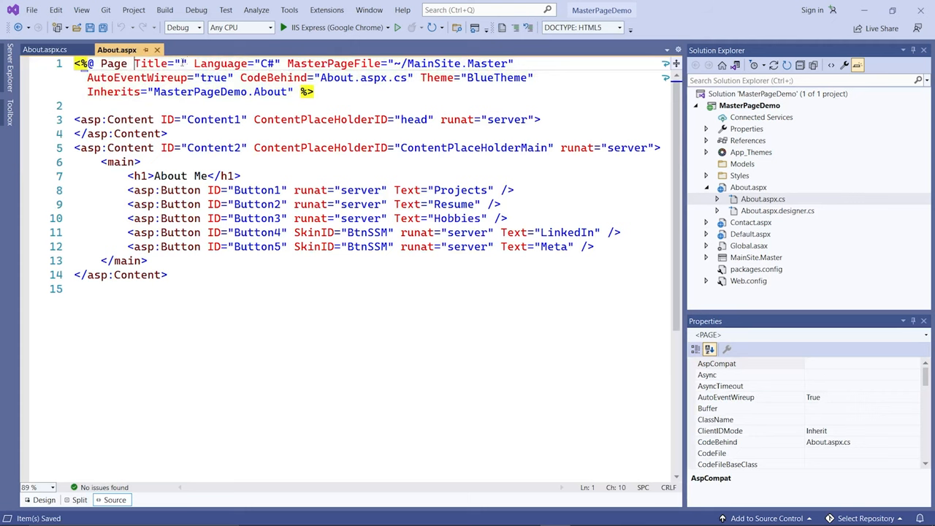
pyautogui.click(44, 49)
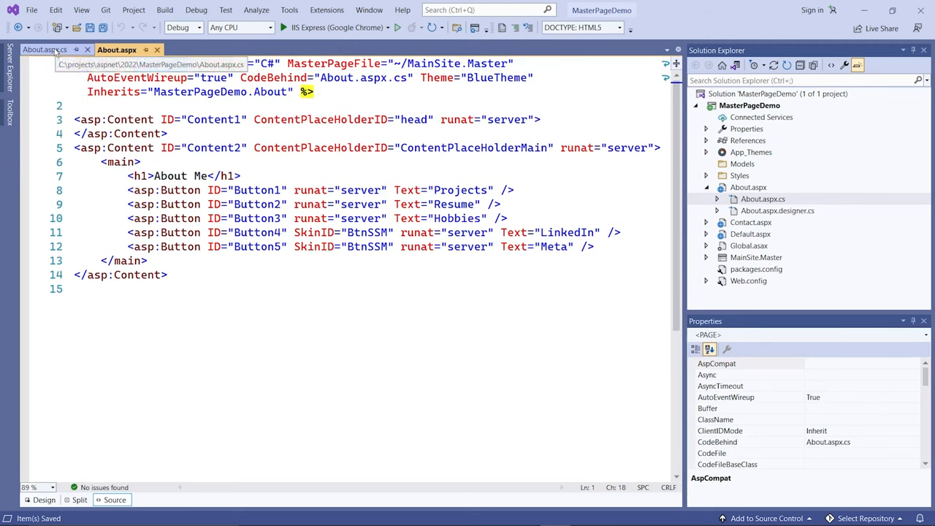
pyautogui.click(44, 49)
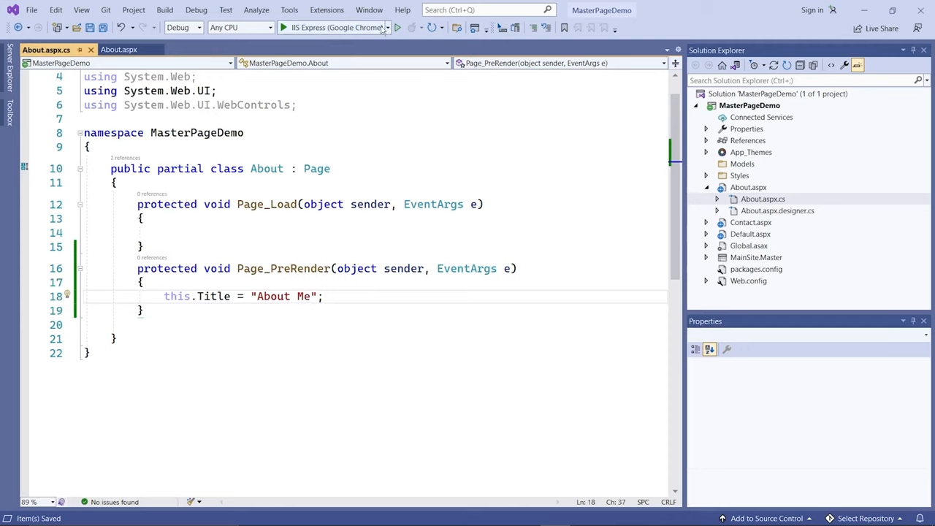
# - Build the project, then give About.aspx's page directive a placeholder Title of "a"
pyautogui.click(283, 28)
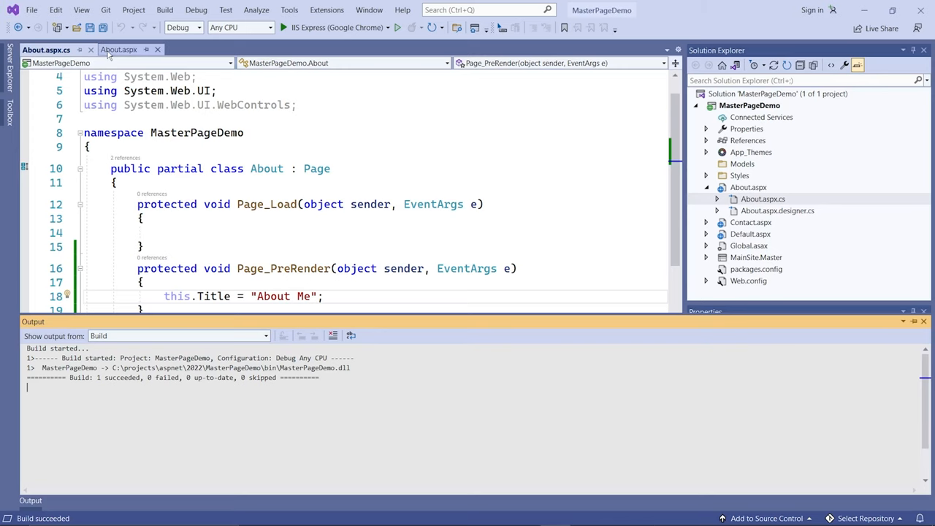
pyautogui.click(117, 50)
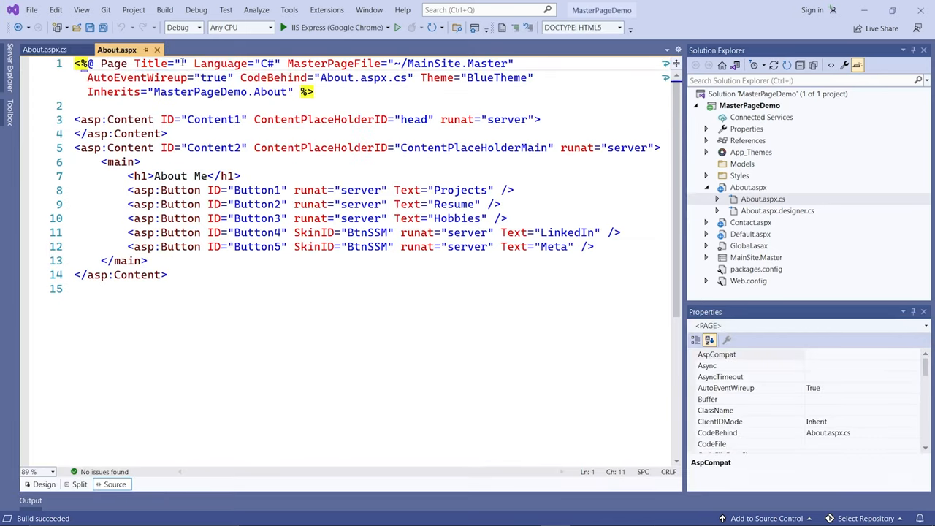
pyautogui.write('a')
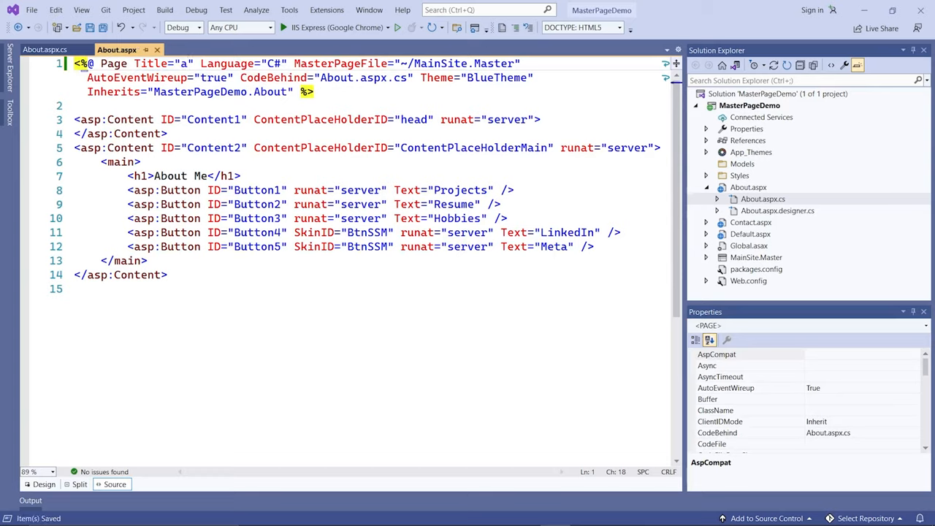
pyautogui.click(283, 27)
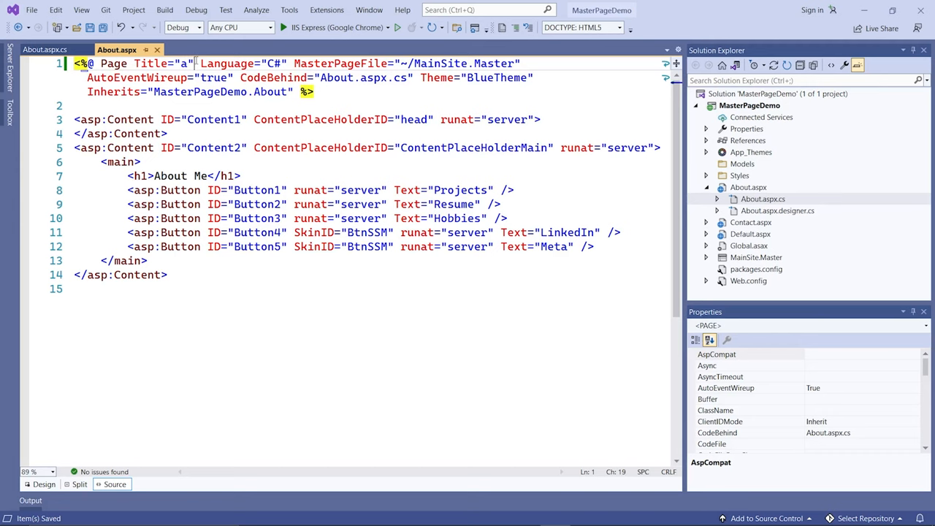
pyautogui.doubleClick(152, 63)
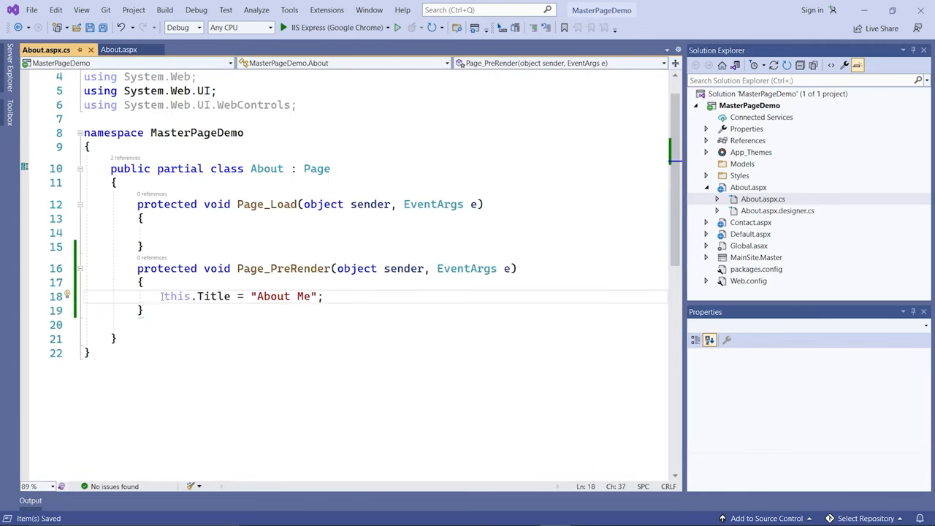
# - Make Page_PreRender set this.Title = this.GetType().Name only when the title is empty
pyautogui.write('if')
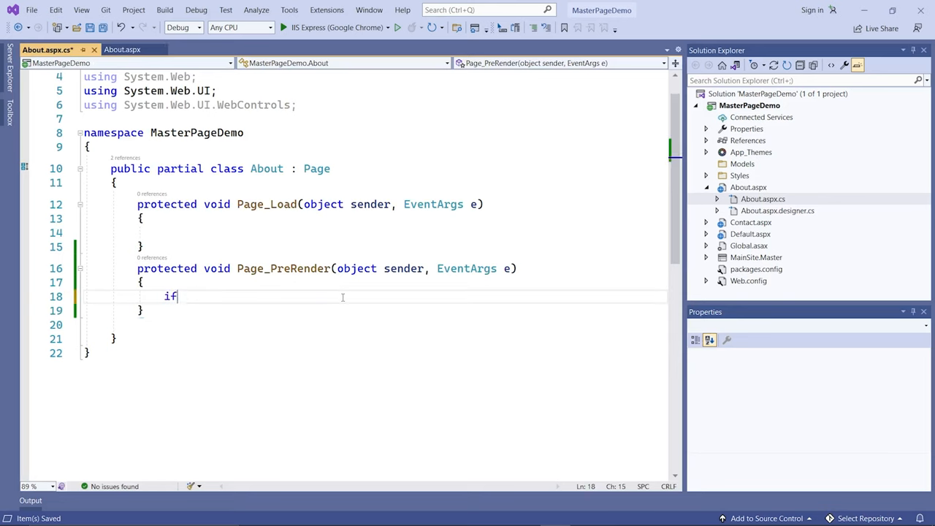
pyautogui.write('(this.IsPostBack)')
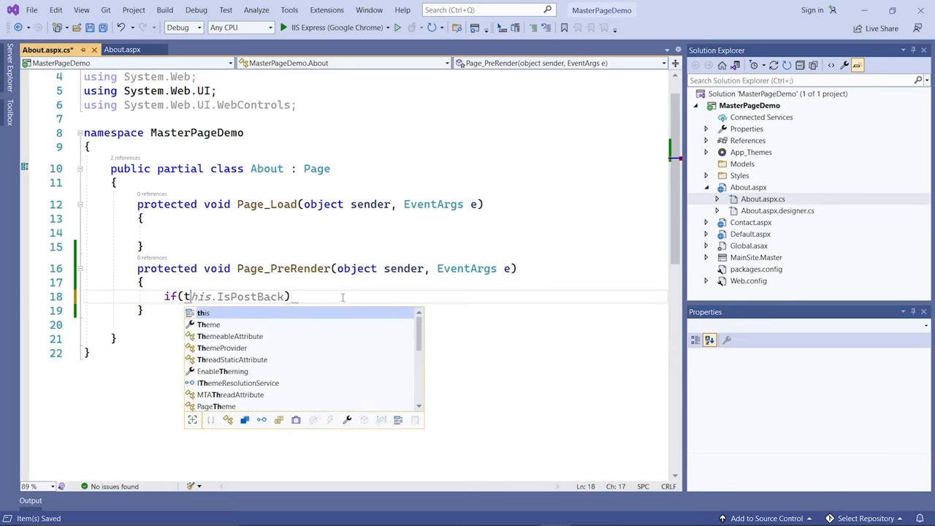
pyautogui.write('string.')
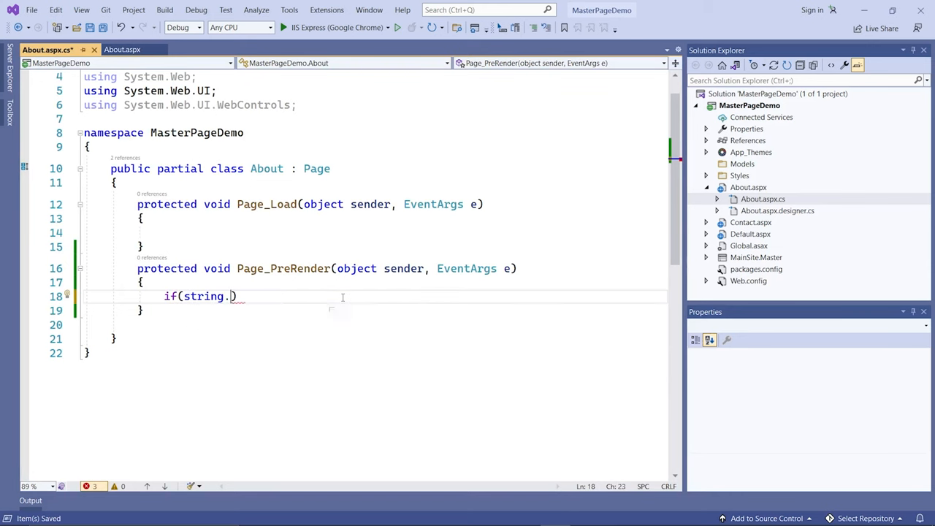
pyautogui.write('IsNullOrEmpty(this.Title')
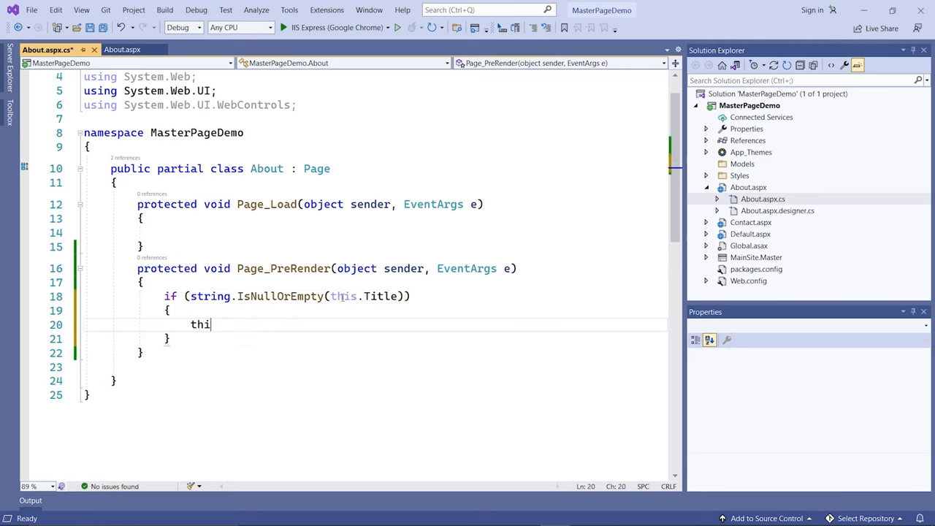
pyautogui.write('s.Title =')
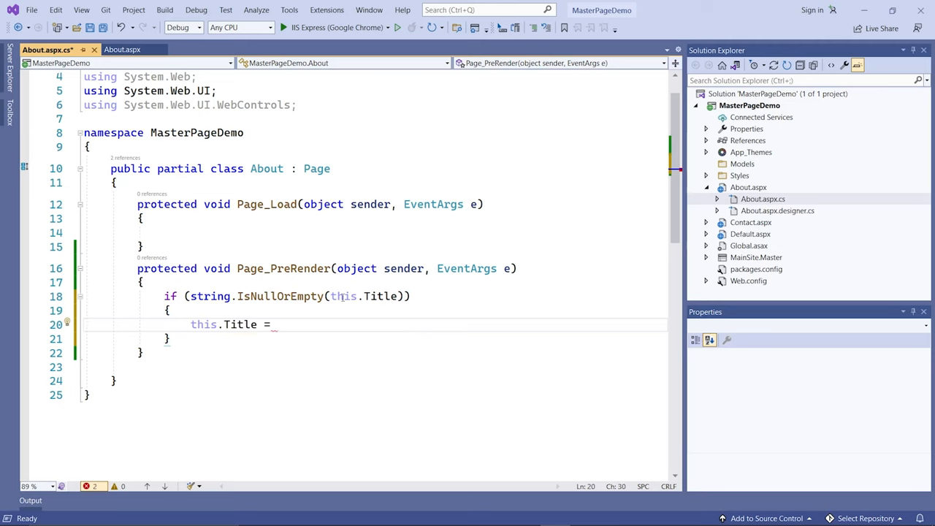
pyautogui.write('thi')
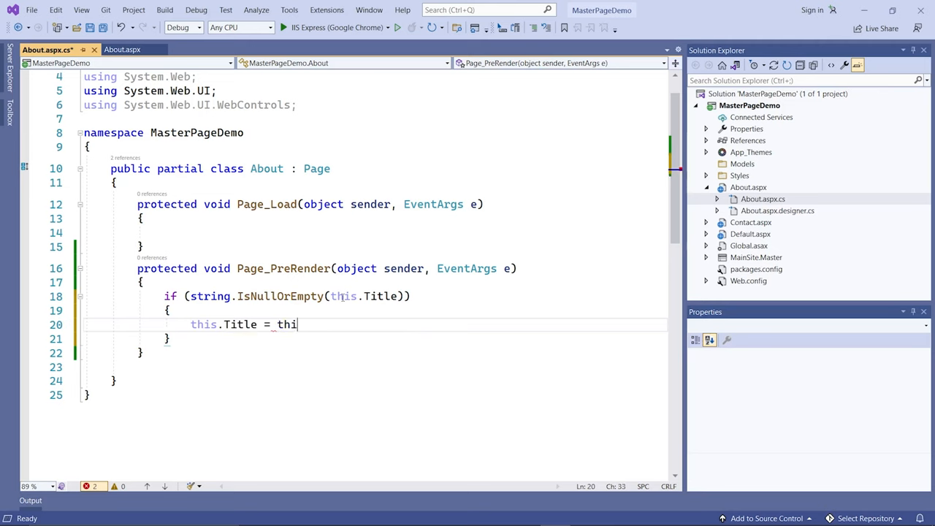
pyautogui.write('s.GetType()')
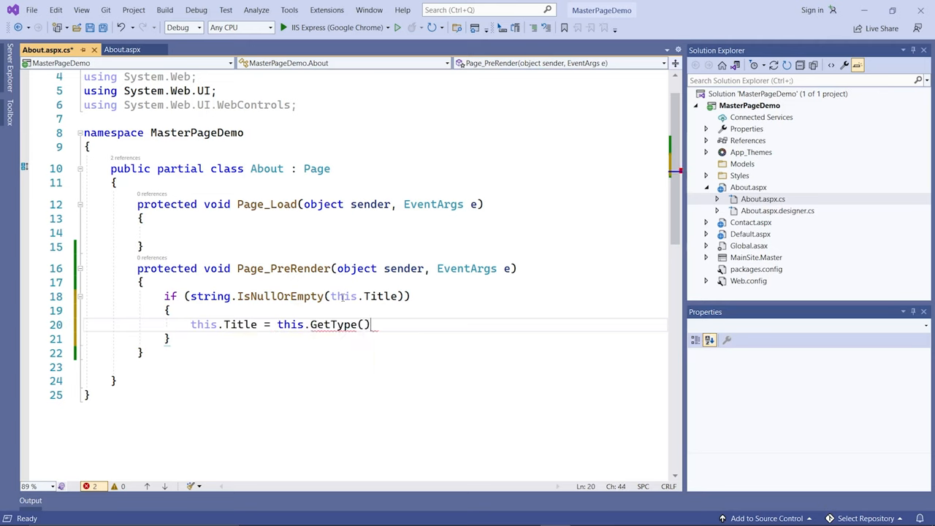
pyautogui.write('.Name;')
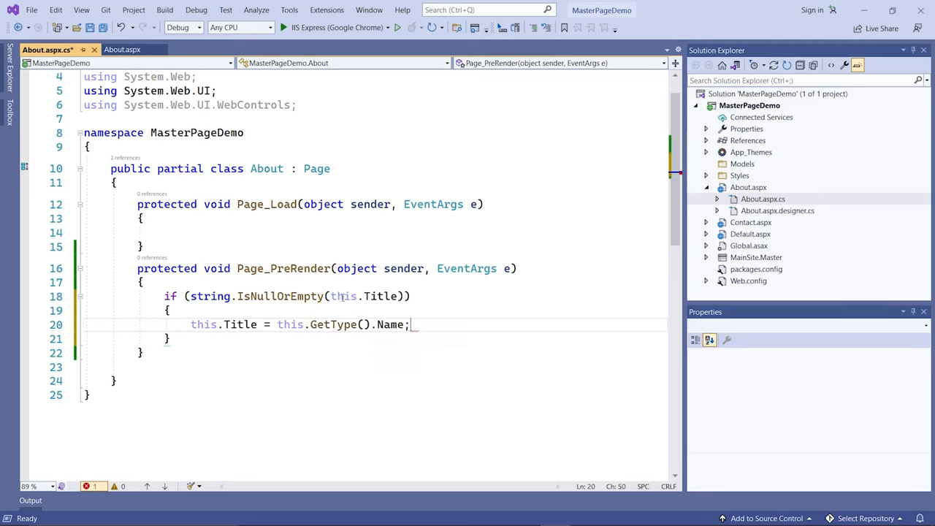
# - Add an about_aspx comment after the assignment and save About.aspx.cs
pyautogui.write('// asp')
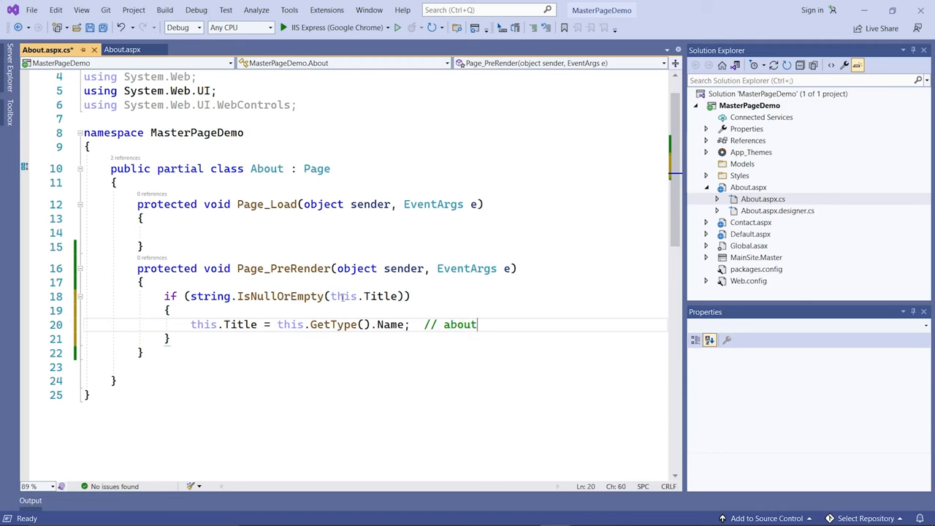
pyautogui.write('.')
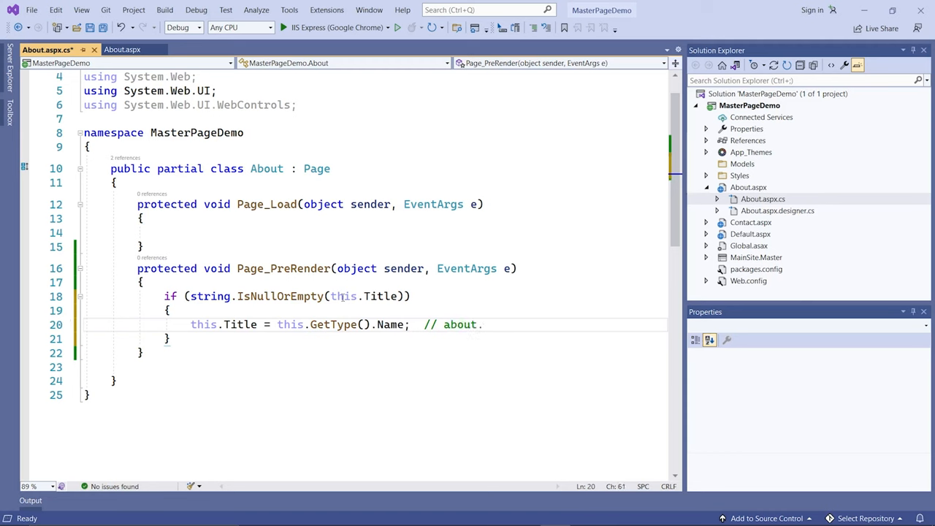
pyautogui.write('_')
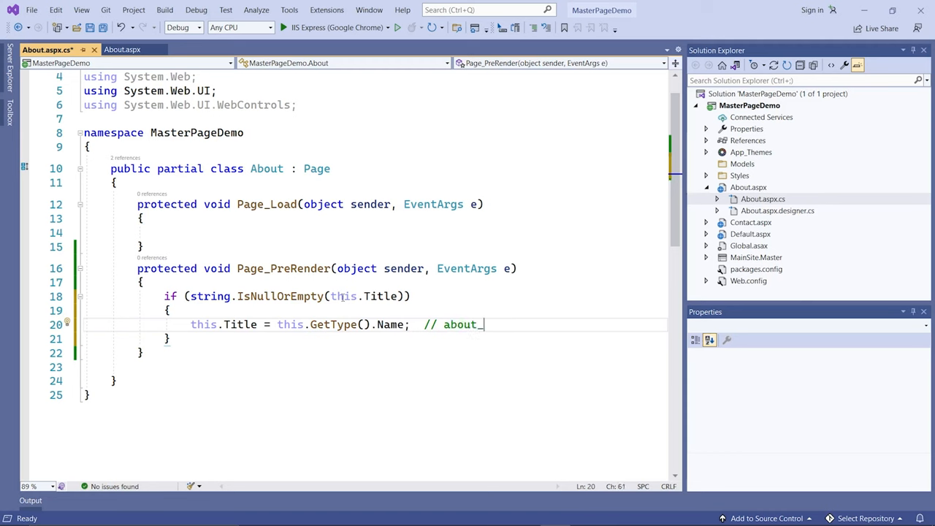
pyautogui.write('aspx')
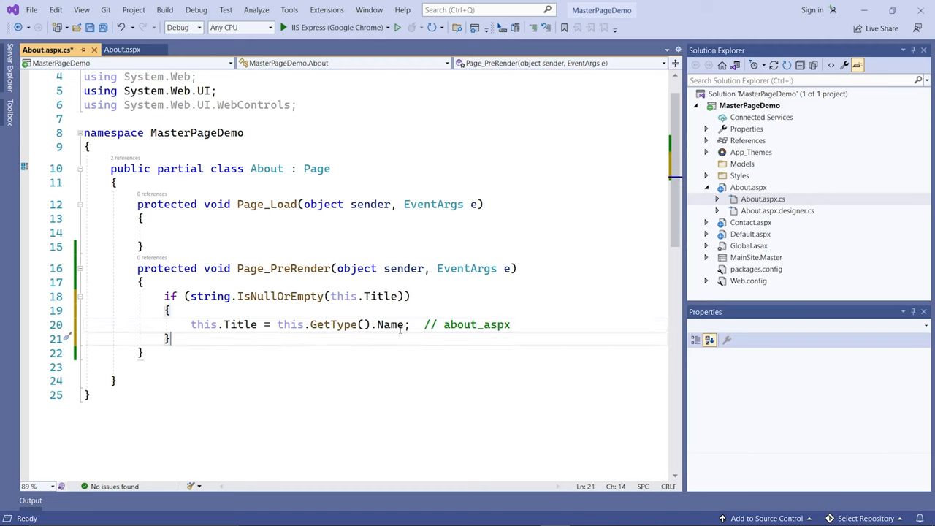
pyautogui.doubleClick(459, 324)
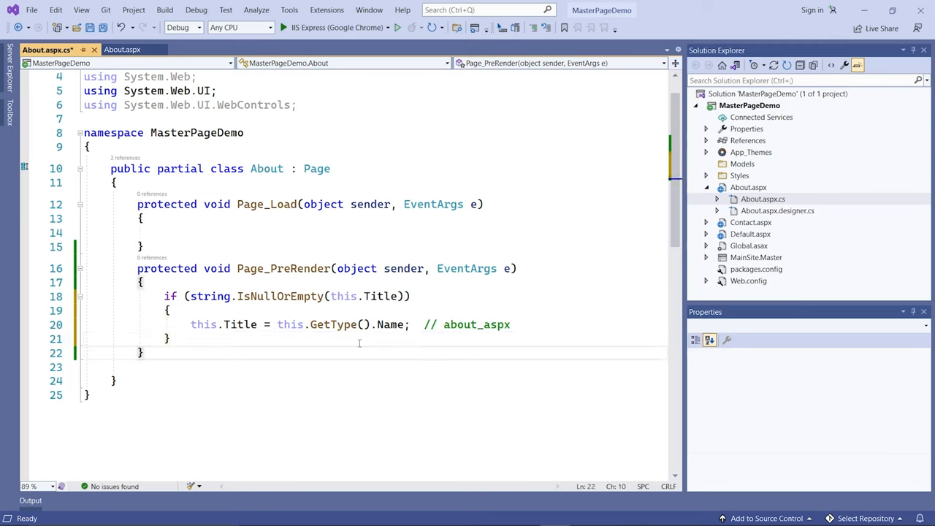
pyautogui.press('ctrl+s')
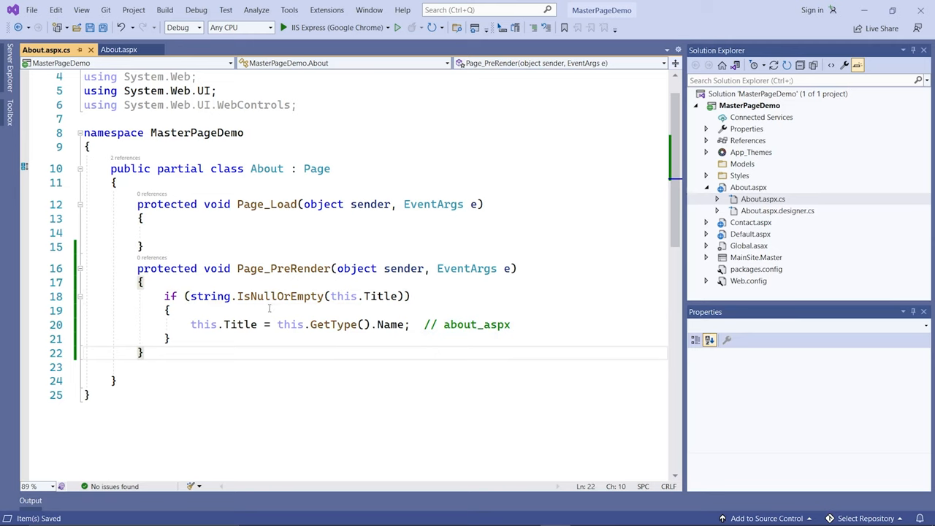
pyautogui.click(292, 309)
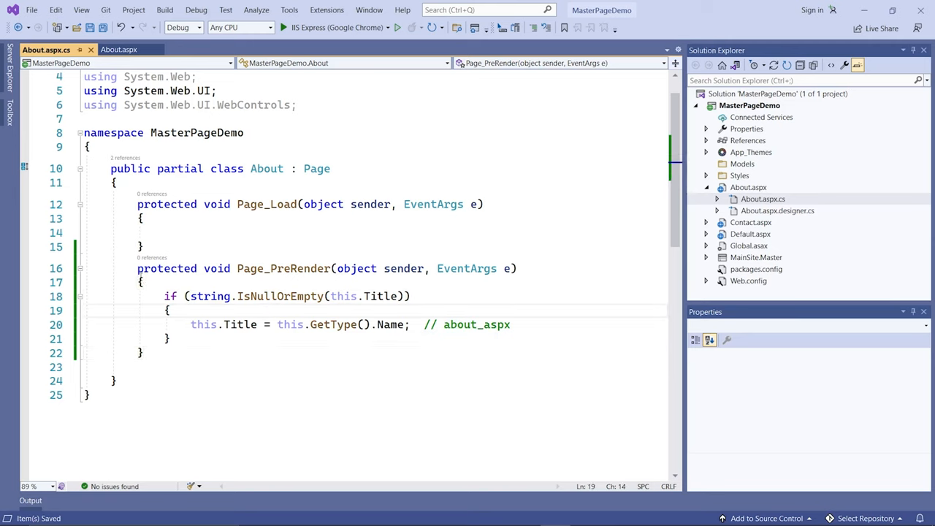
# - Copy the Page_PreRender method into Default.aspx.cs, save all, and run the site
pyautogui.moveTo(137, 269); pyautogui.dragTo(143, 352)
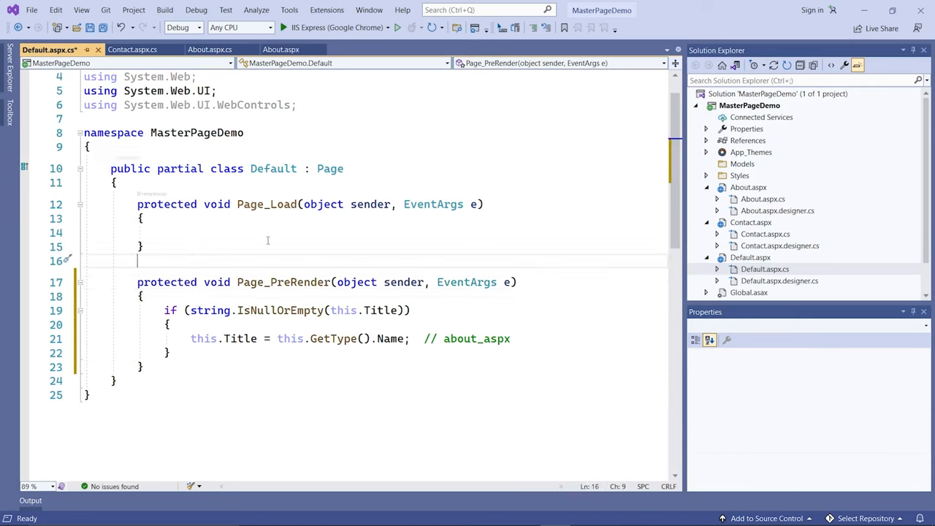
pyautogui.press('ctrl+s')
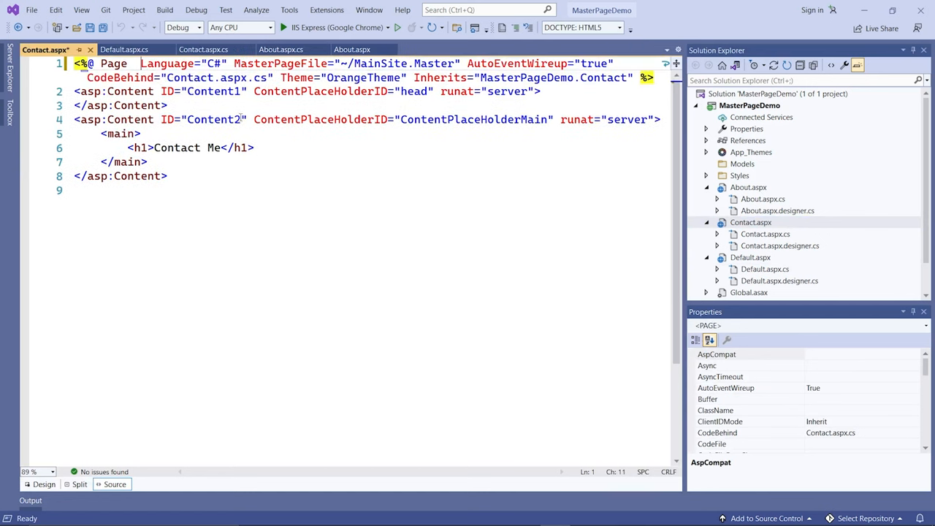
pyautogui.press('ctrl+s')
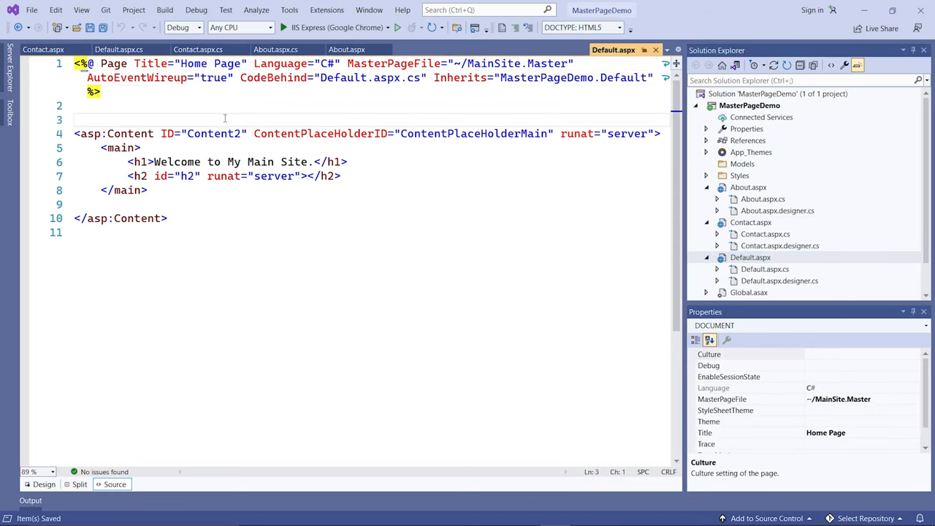
pyautogui.click(283, 26)
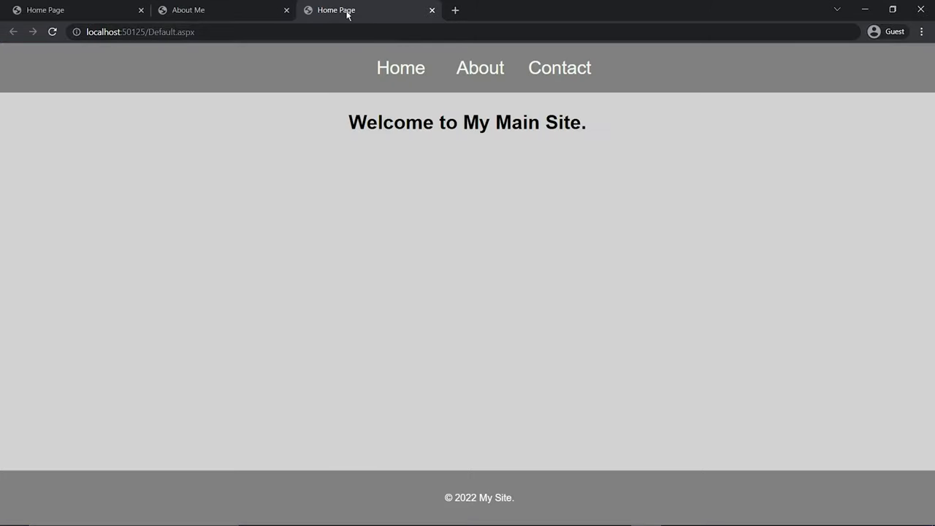
# - Check the About page tab title reads about_aspx, then confirm Home still shows Home Page
pyautogui.click(479, 67)
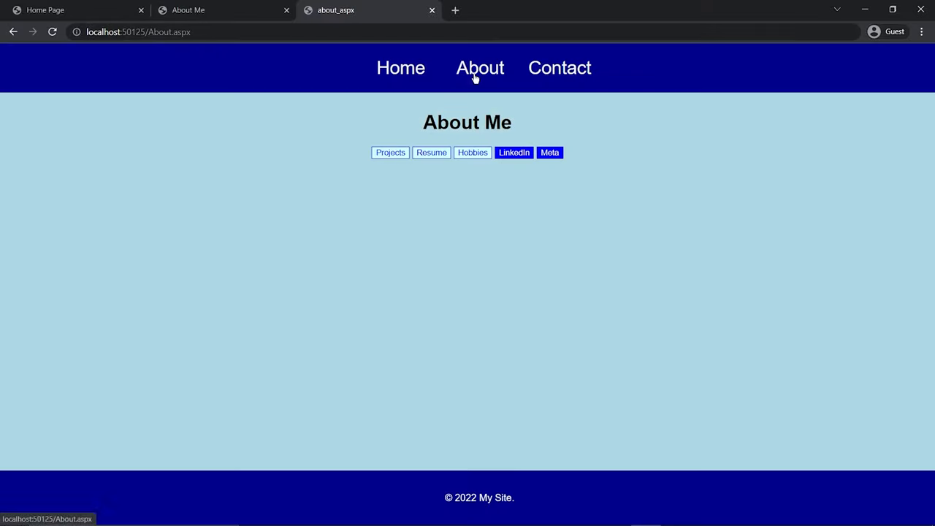
pyautogui.moveTo(339, 18)
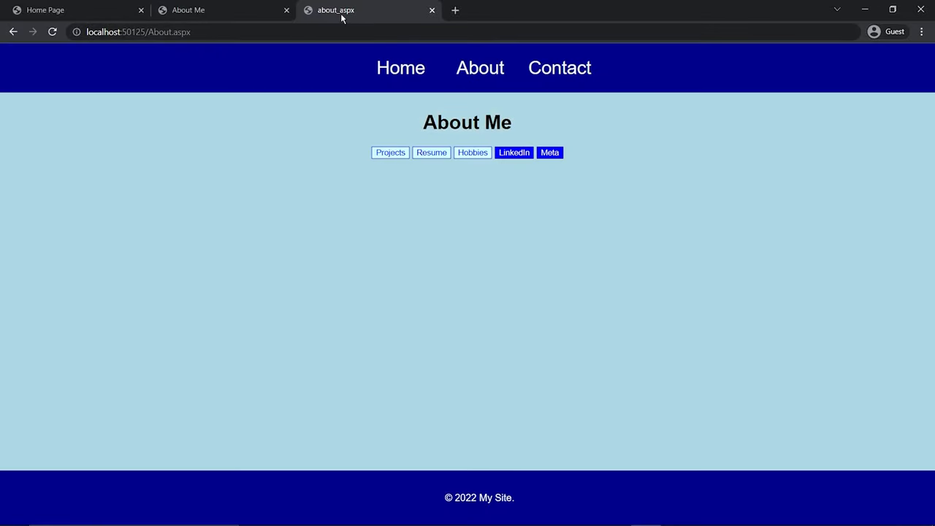
pyautogui.click(559, 67)
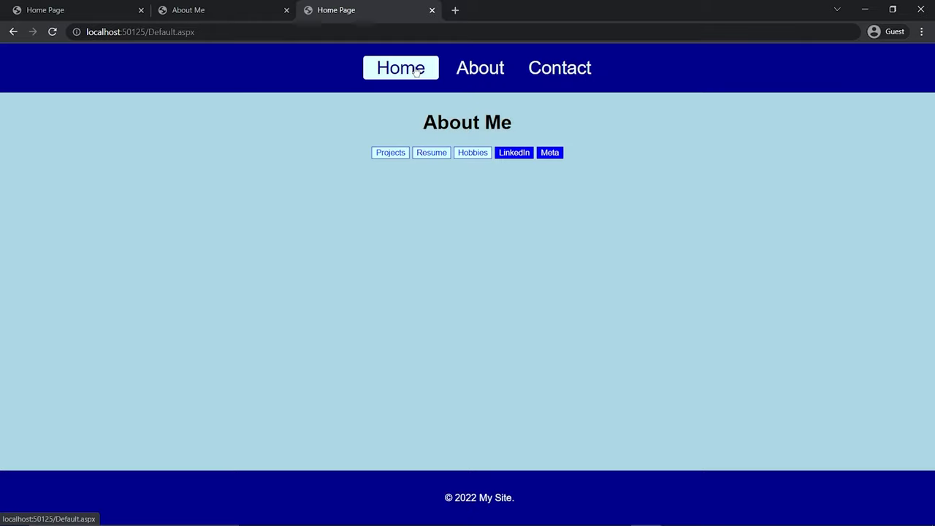
pyautogui.click(400, 67)
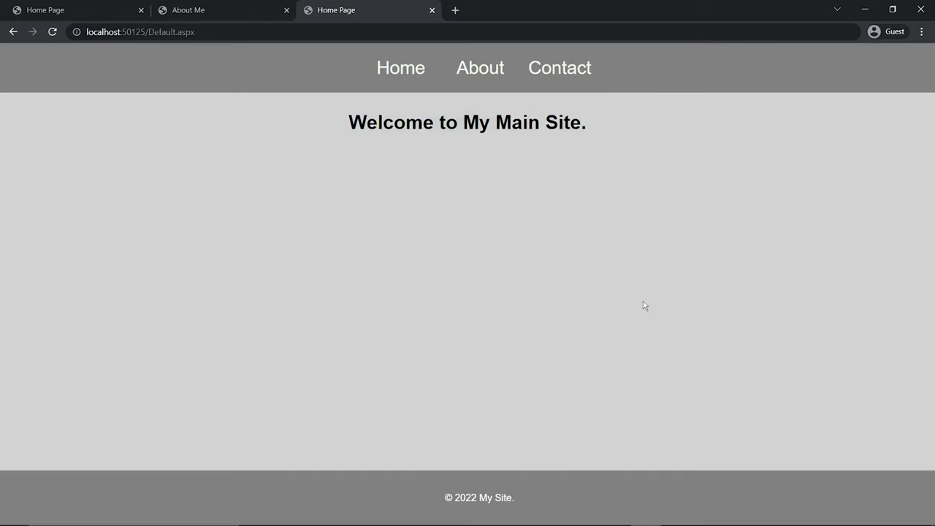
pyautogui.moveTo(646, 306)
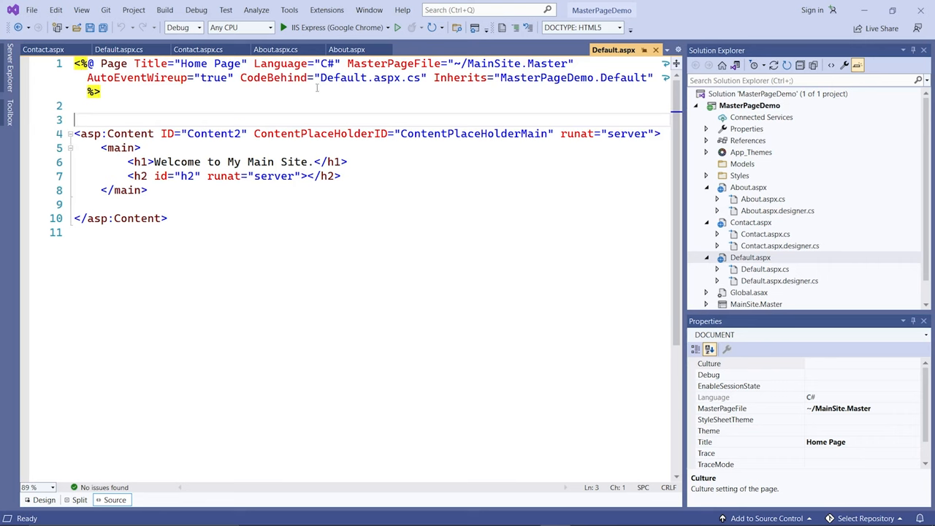
# - Add an App_Code ASP.NET folder to MasterPageDemo and start adding a new item to it
pyautogui.click(276, 50)
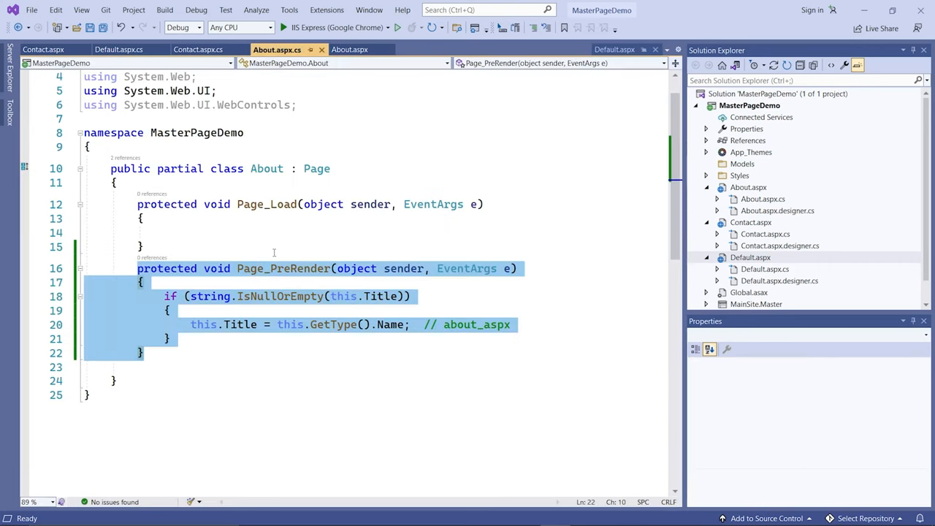
pyautogui.moveTo(422, 244)
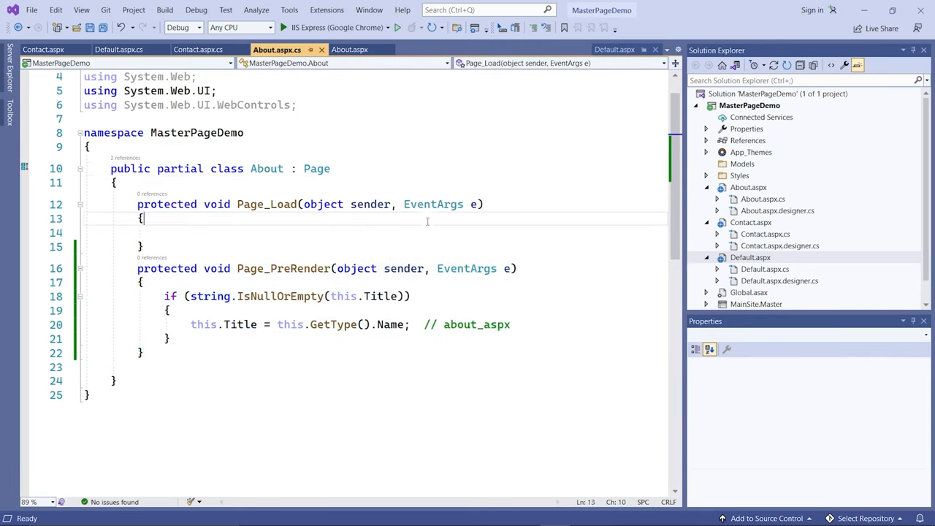
pyautogui.click(750, 106)
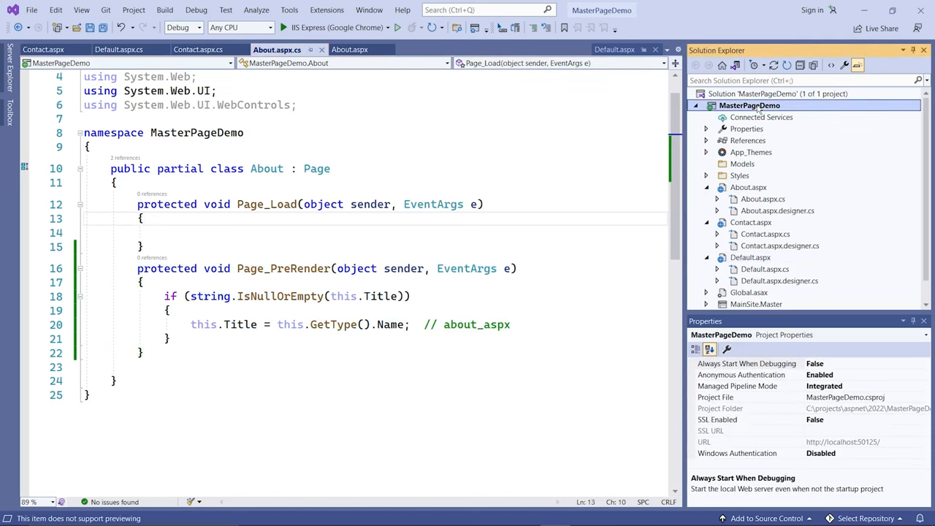
pyautogui.rightClick(749, 105)
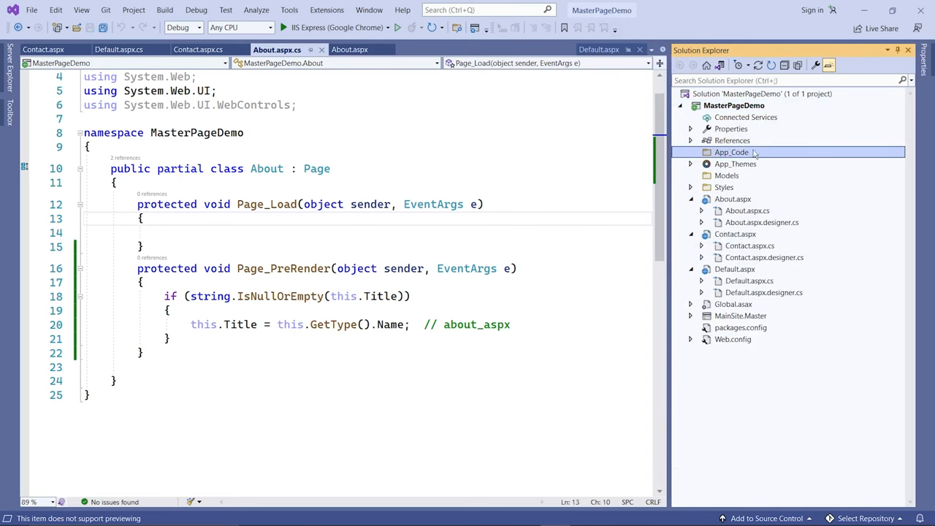
pyautogui.rightClick(731, 152)
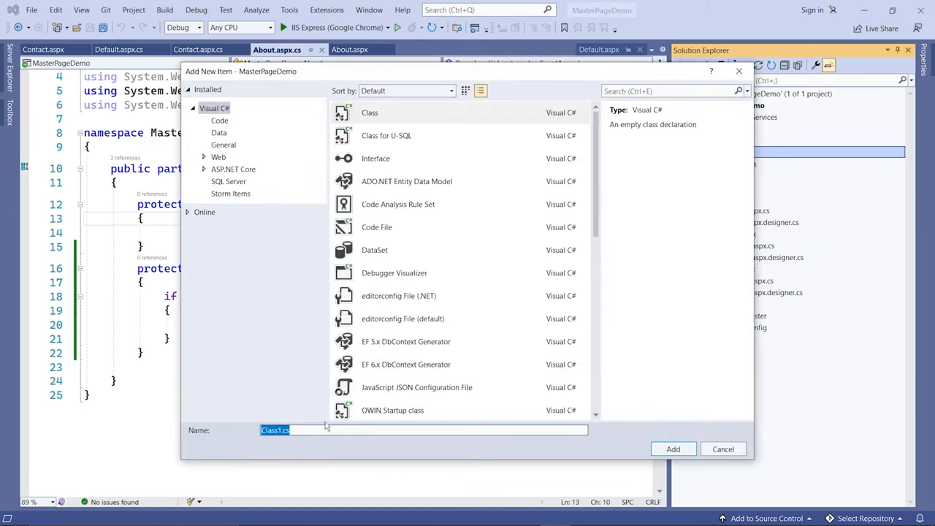
# - Create a new Class item named Base inside App_Code
pyautogui.write('Base')
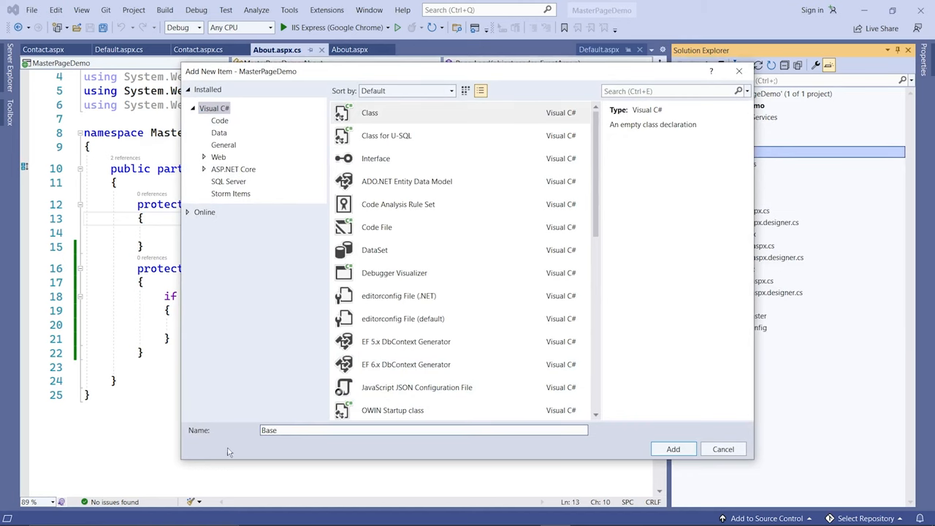
pyautogui.click(672, 449)
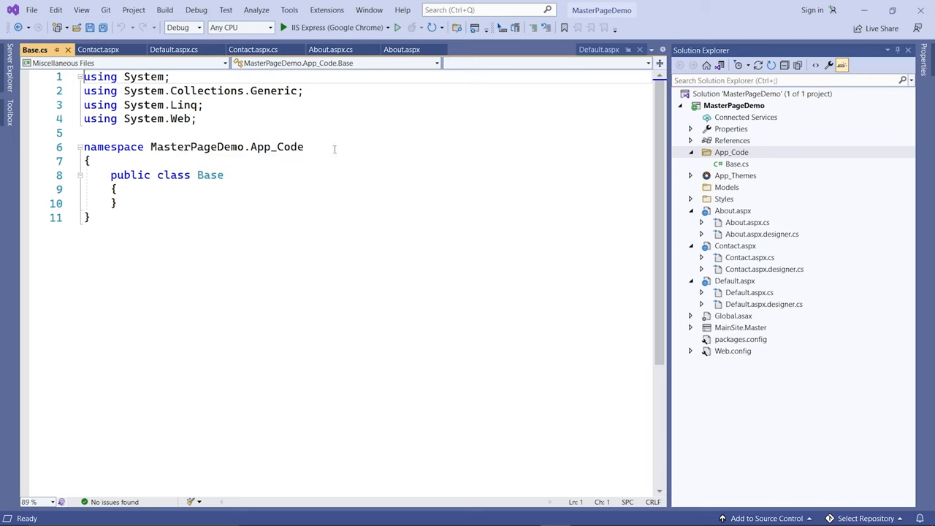
# - Change Default.aspx.cs so the Default class inherits from Base instead of Page, and save
pyautogui.doubleClick(276, 146)
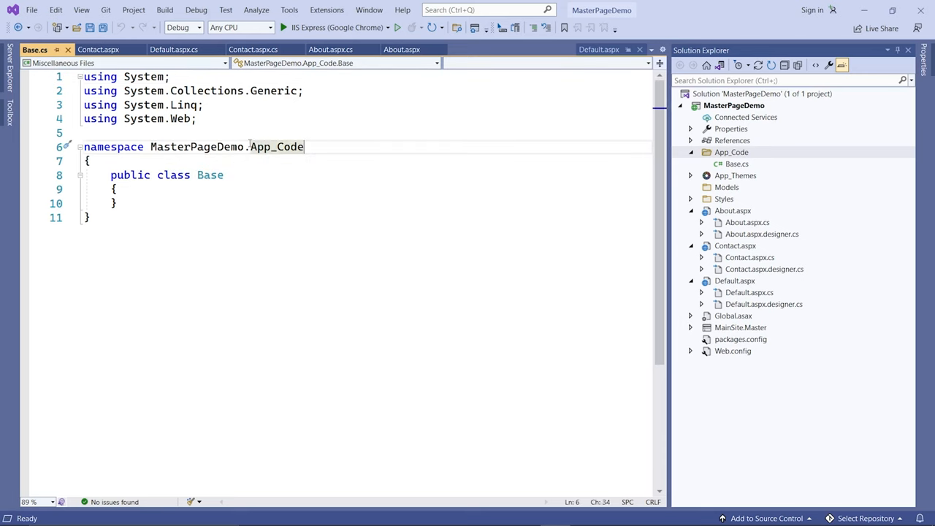
pyautogui.moveTo(277, 146)
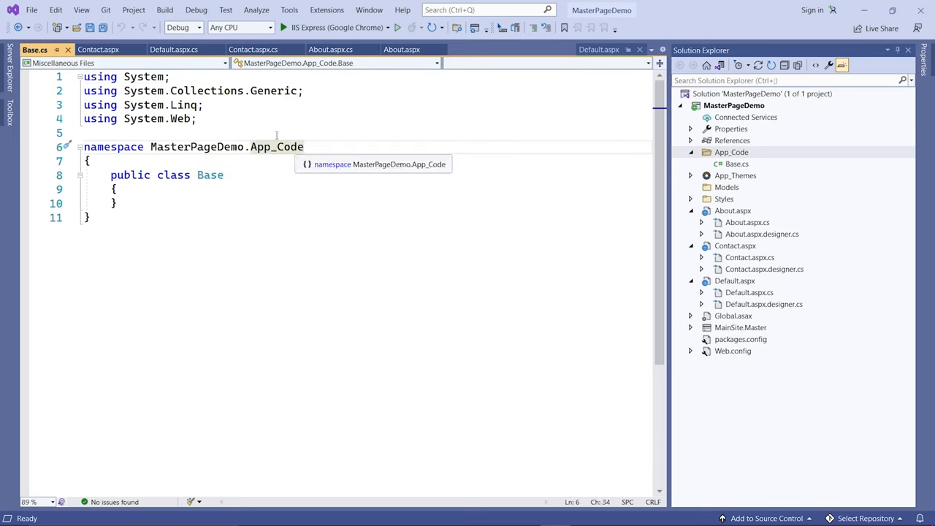
pyautogui.click(98, 50)
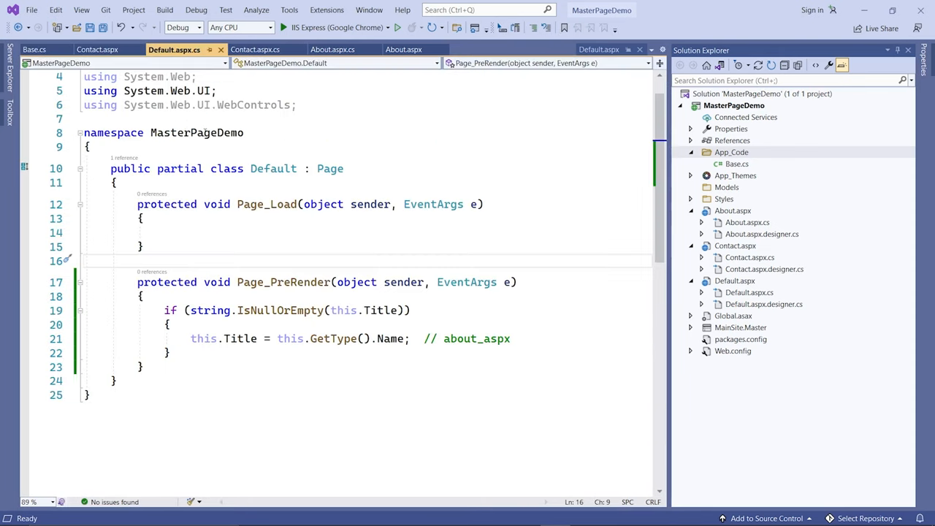
pyautogui.doubleClick(196, 131)
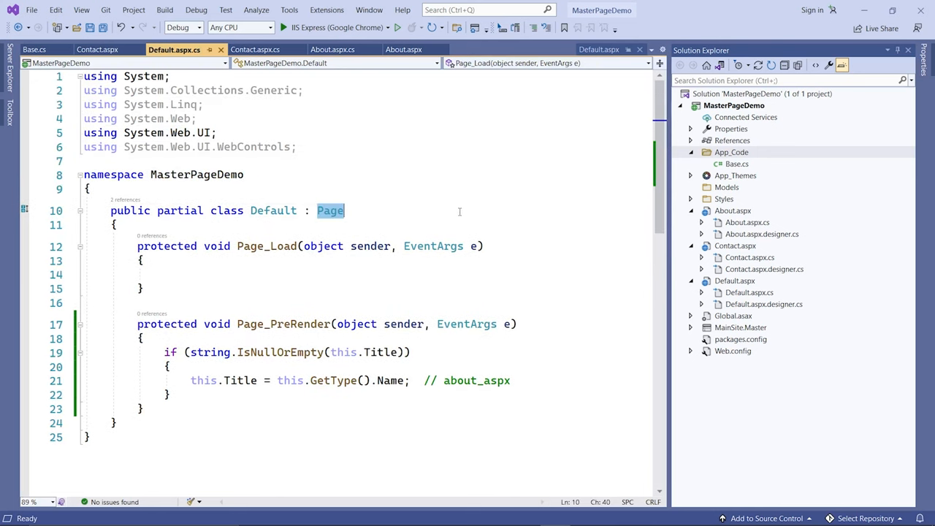
pyautogui.write('Base')
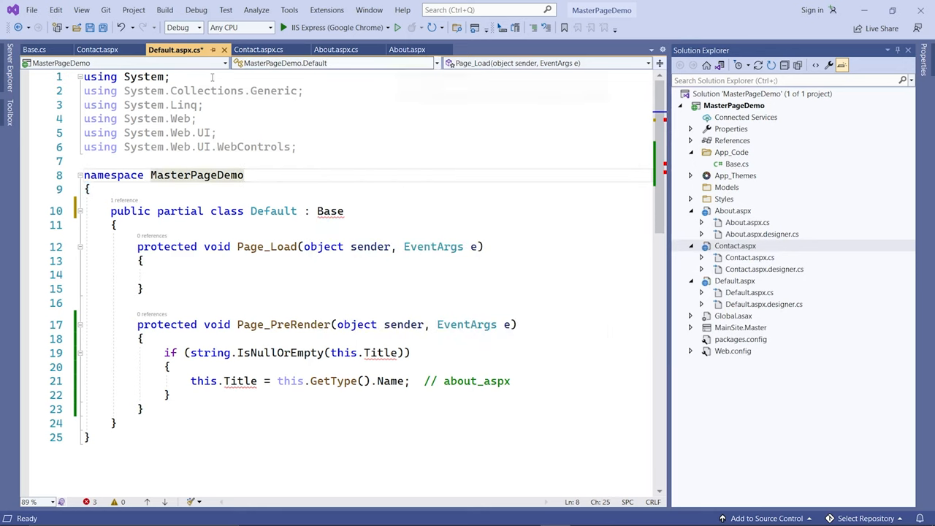
pyautogui.click(35, 50)
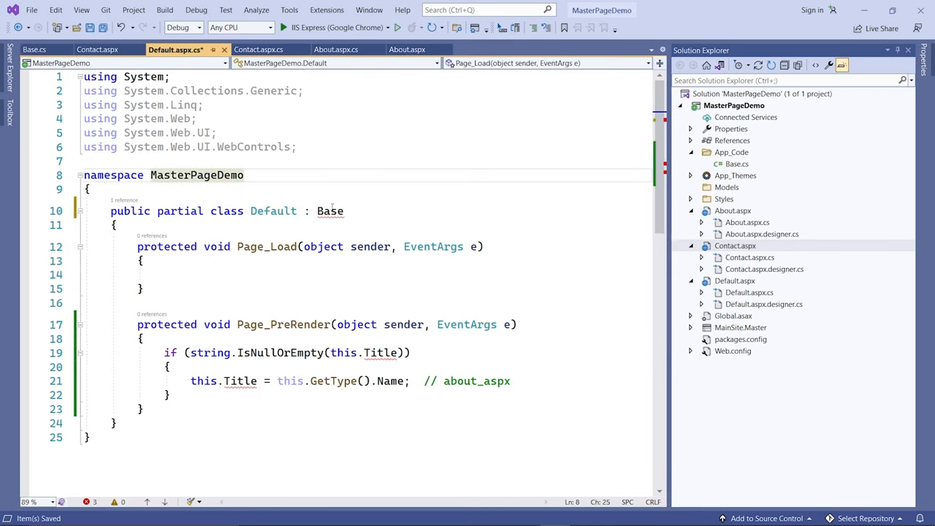
pyautogui.moveTo(330, 210)
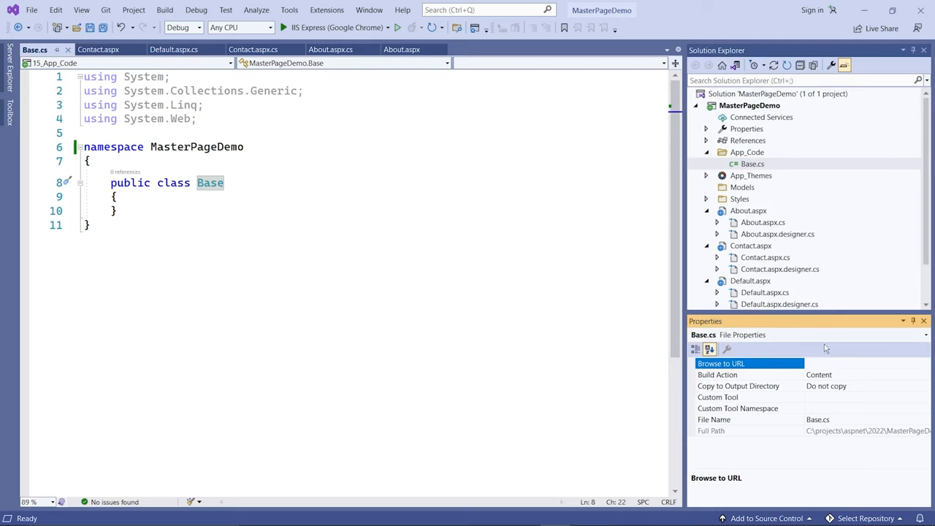
# - Save Base.cs with the Base class in the plain MasterPageDemo namespace
pyautogui.click(753, 164)
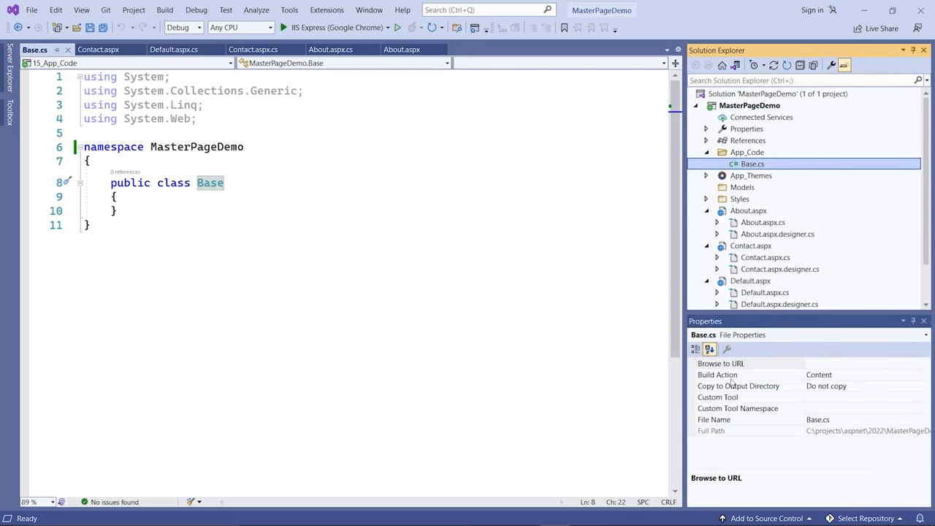
pyautogui.moveTo(827, 385)
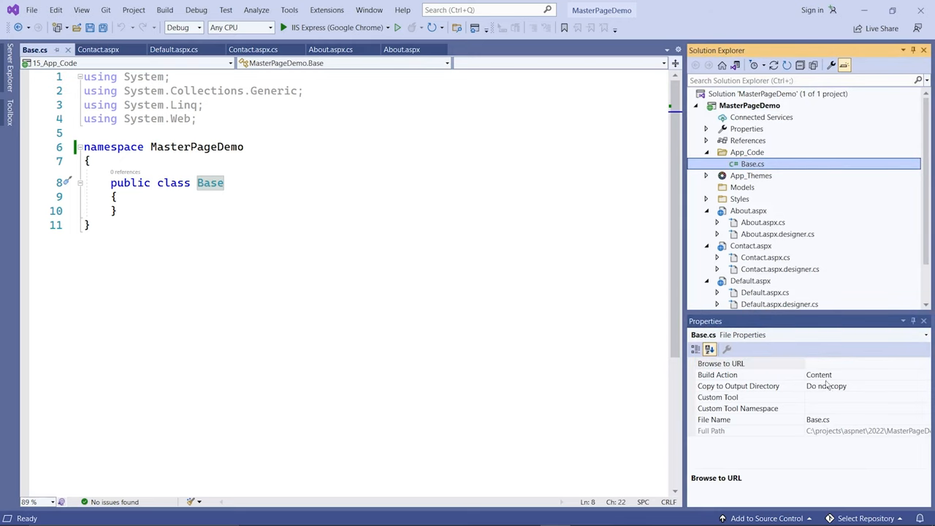
pyautogui.click(748, 374)
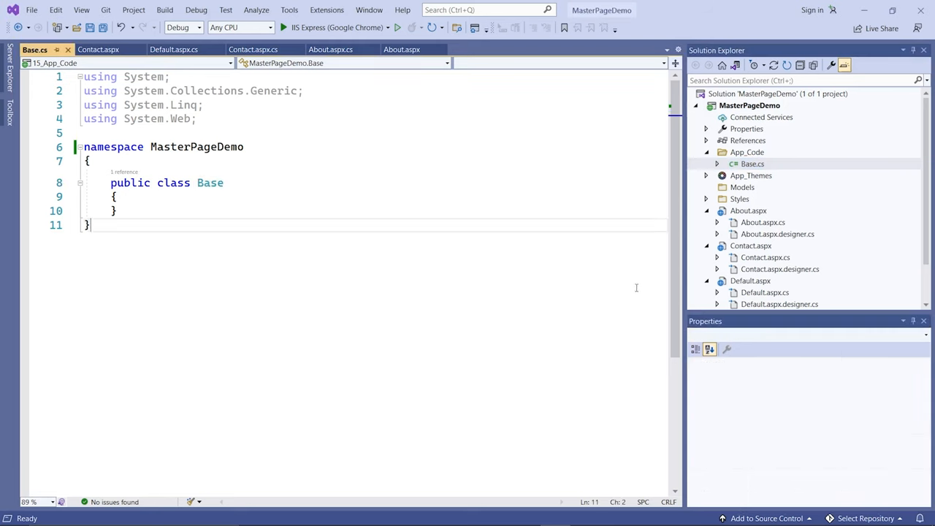
pyautogui.press('ctrl+s')
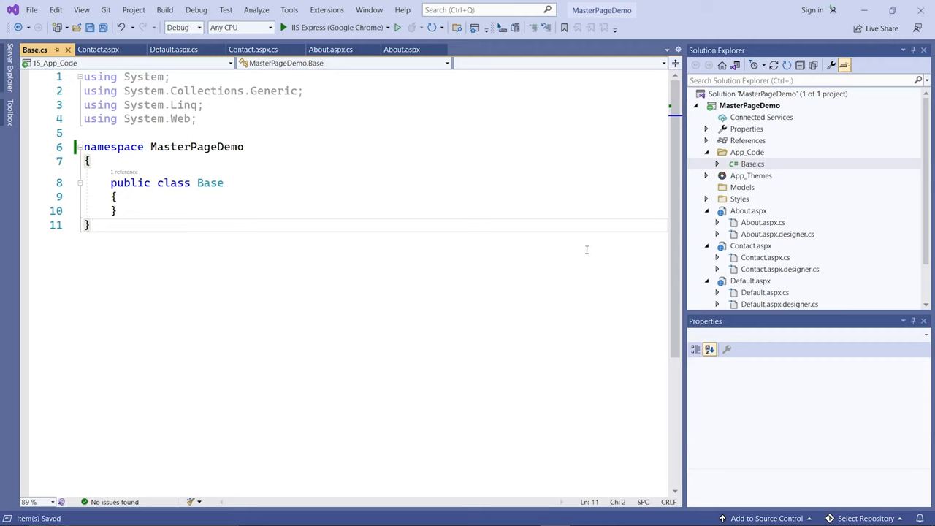
pyautogui.moveTo(193, 134)
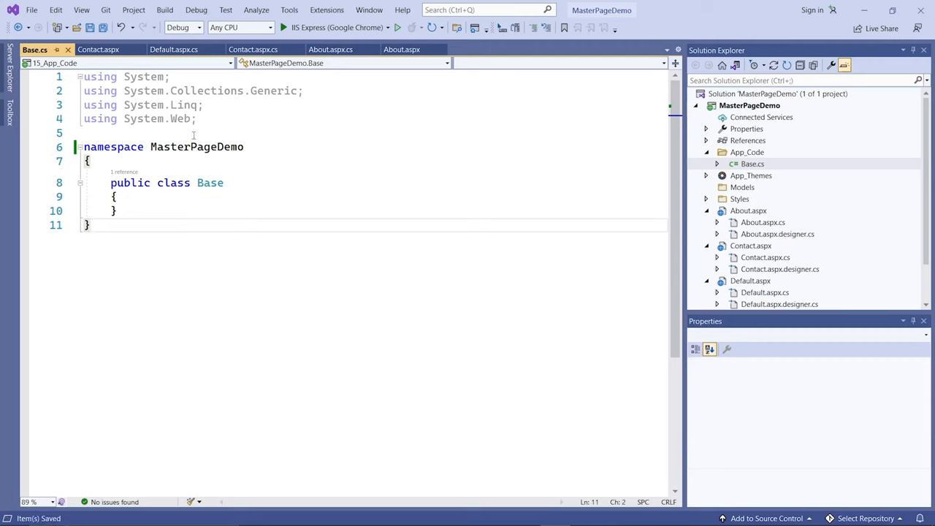
pyautogui.doubleClick(196, 146)
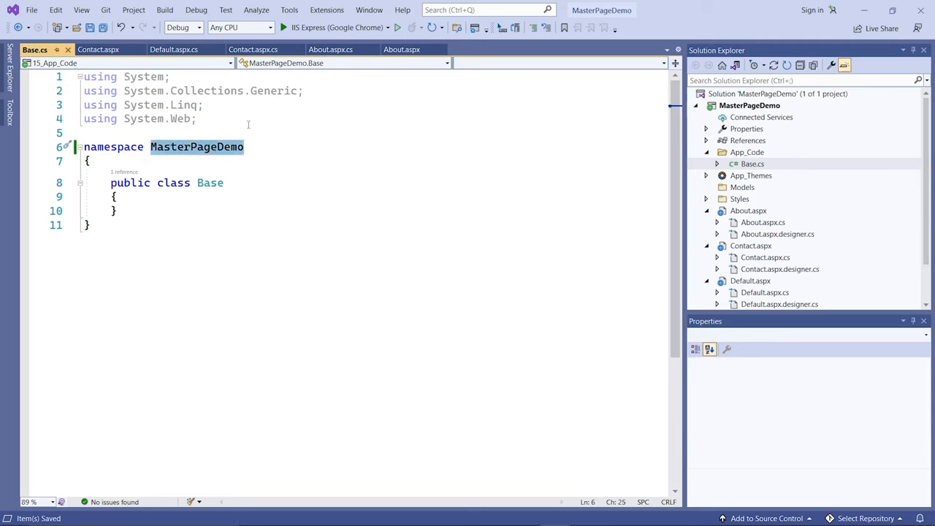
pyautogui.click(211, 118)
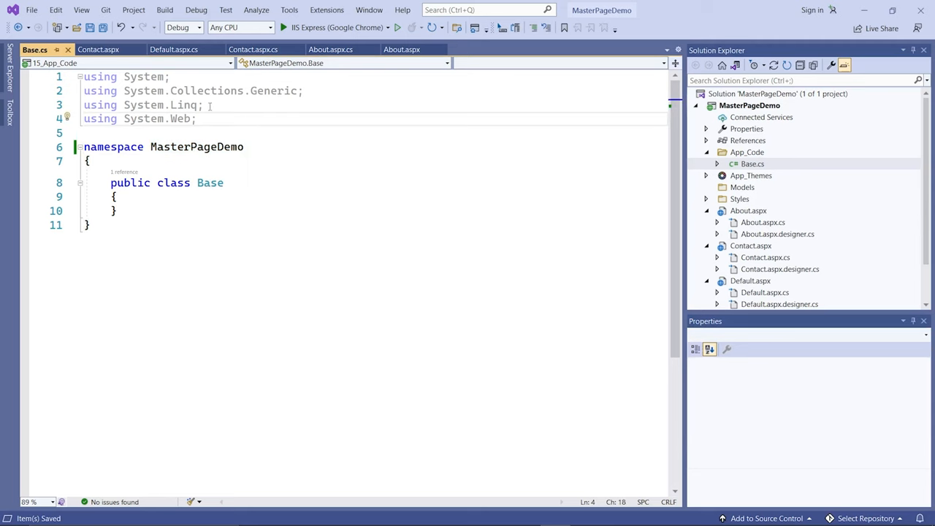
# - Return to Default.aspx.cs and position at the start of its Page_PreRender method
pyautogui.click(174, 50)
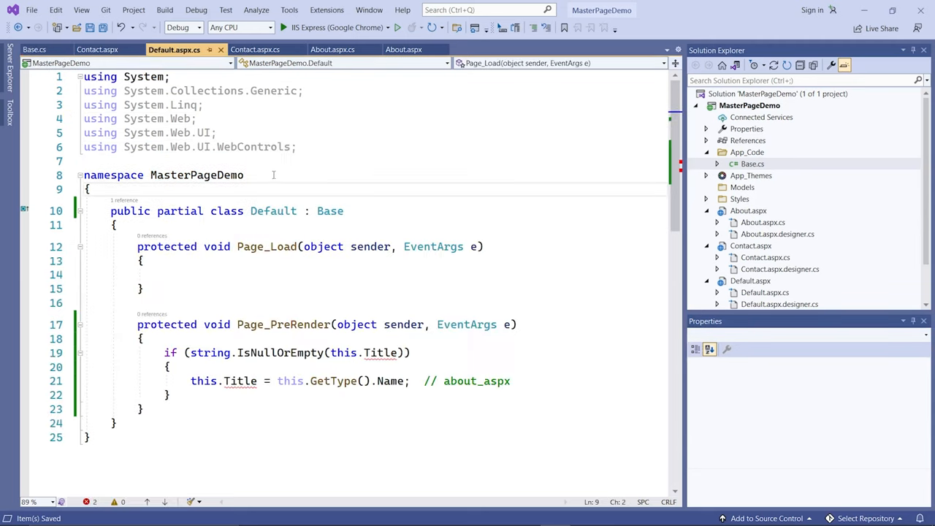
pyautogui.doubleClick(330, 210)
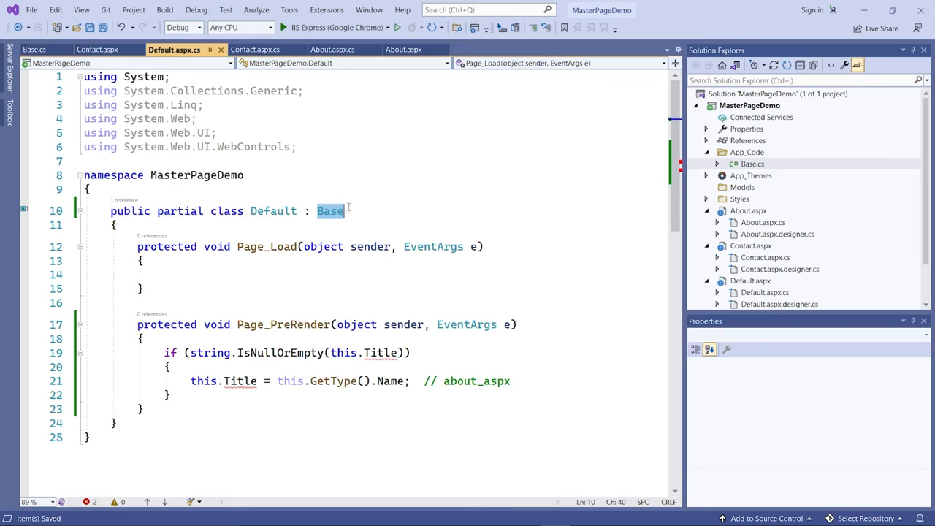
pyautogui.click(89, 190)
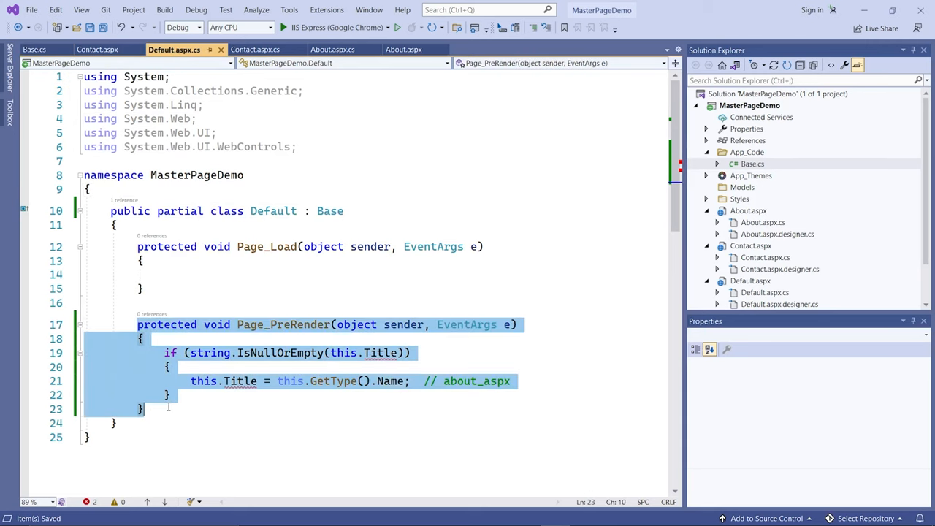
# - Move Page_PreRender into Base and derive Base from System.Web.UI.Page
pyautogui.press('Delete')
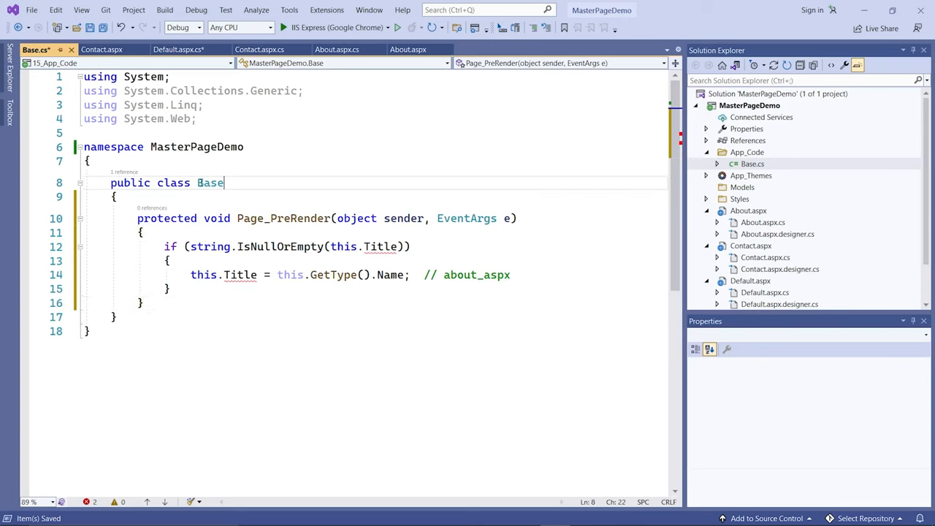
pyautogui.write(':')
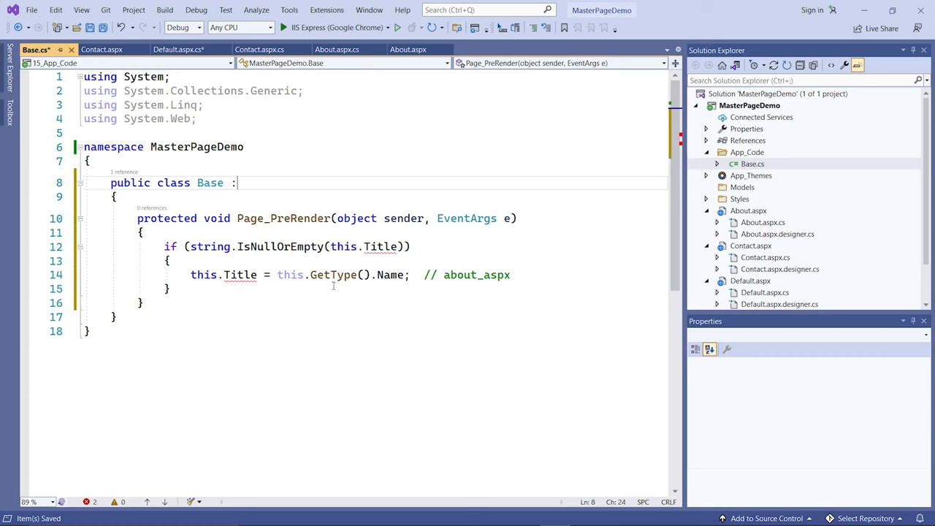
pyautogui.write('System.Web.UI.Page')
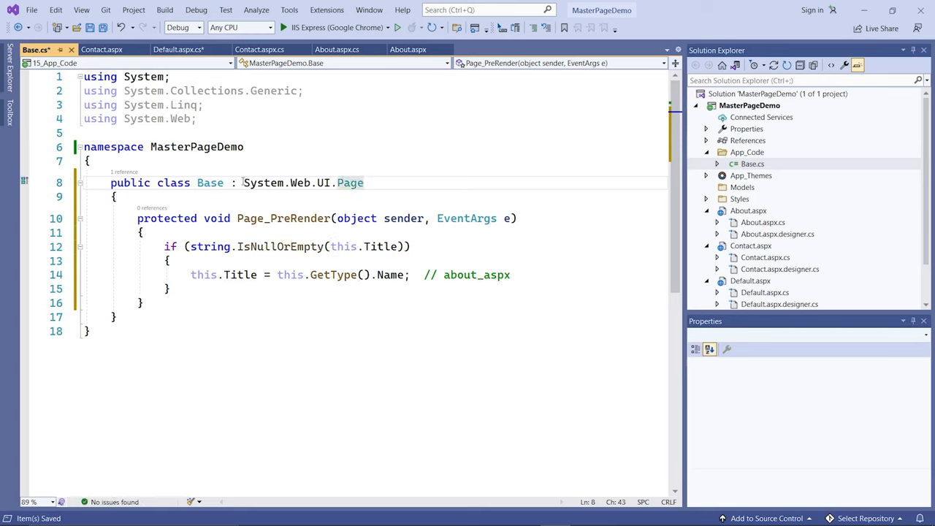
pyautogui.doubleClick(303, 183)
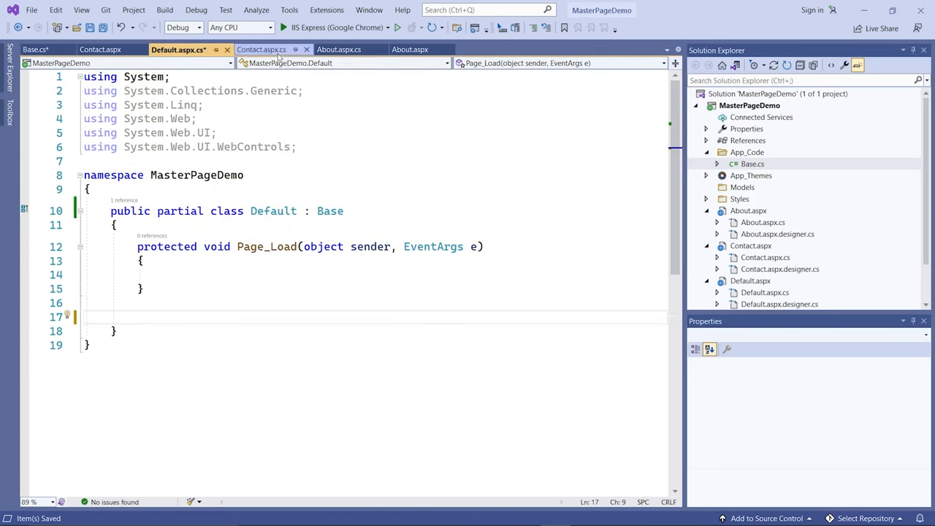
# - Delete Page_PreRender from About.aspx.cs and Contact.aspx.cs, then run the site
pyautogui.click(260, 50)
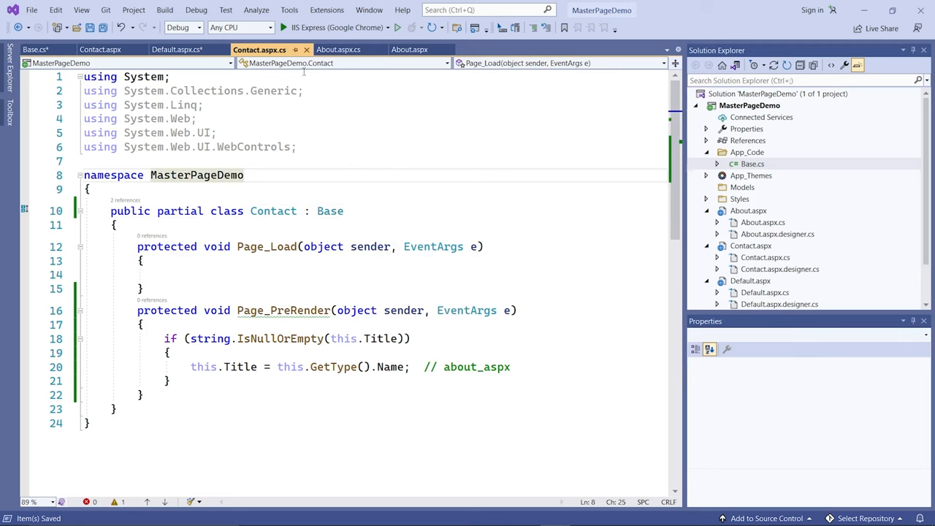
pyautogui.click(338, 49)
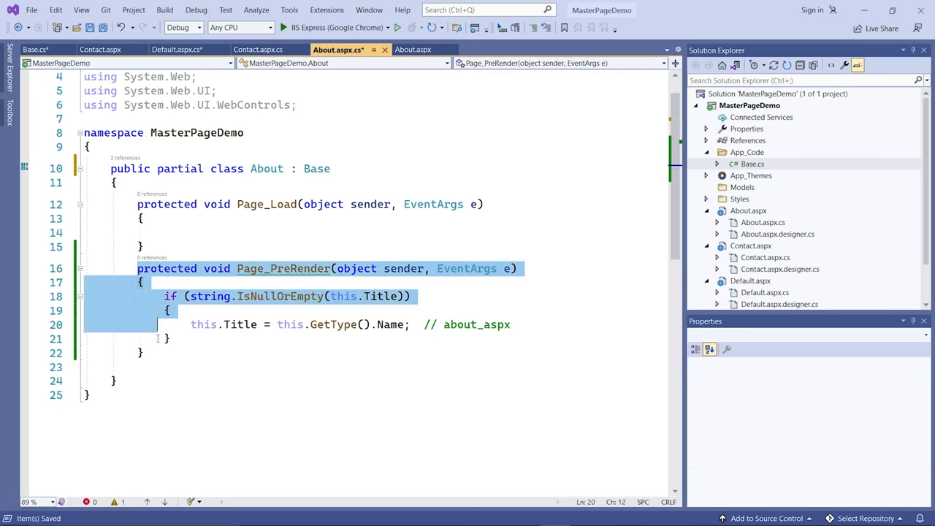
pyautogui.press('Delete')
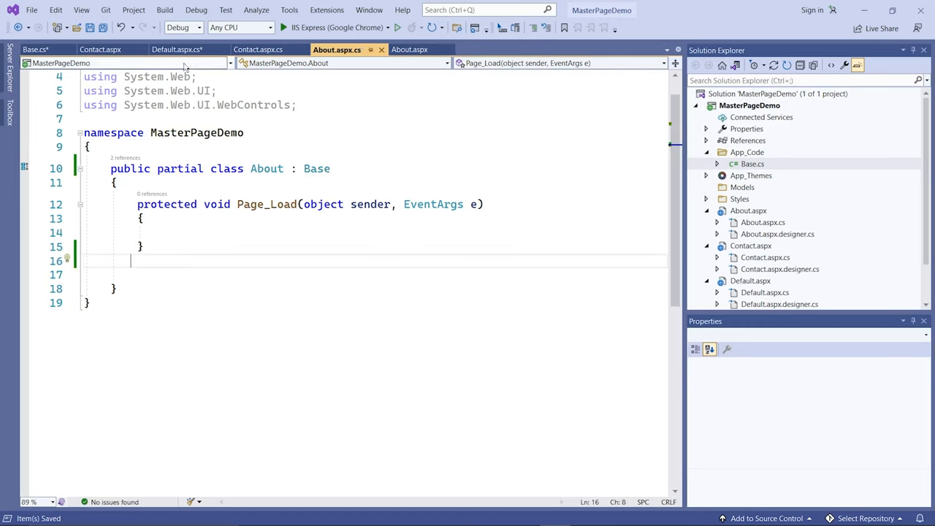
pyautogui.click(175, 50)
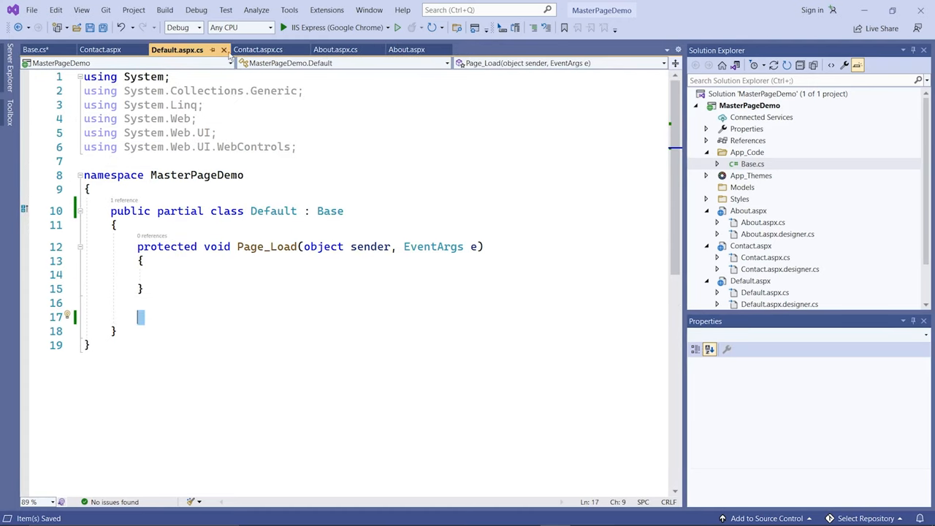
pyautogui.click(256, 49)
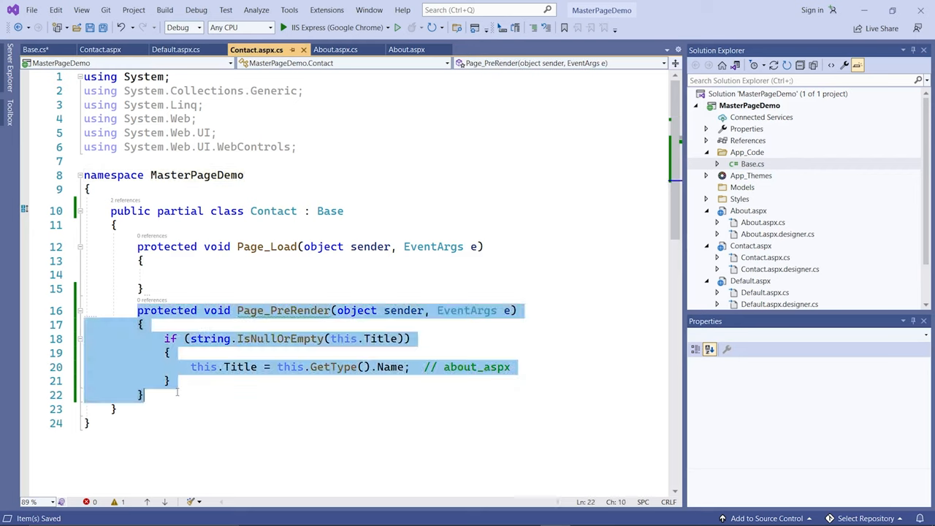
pyautogui.press('Delete')
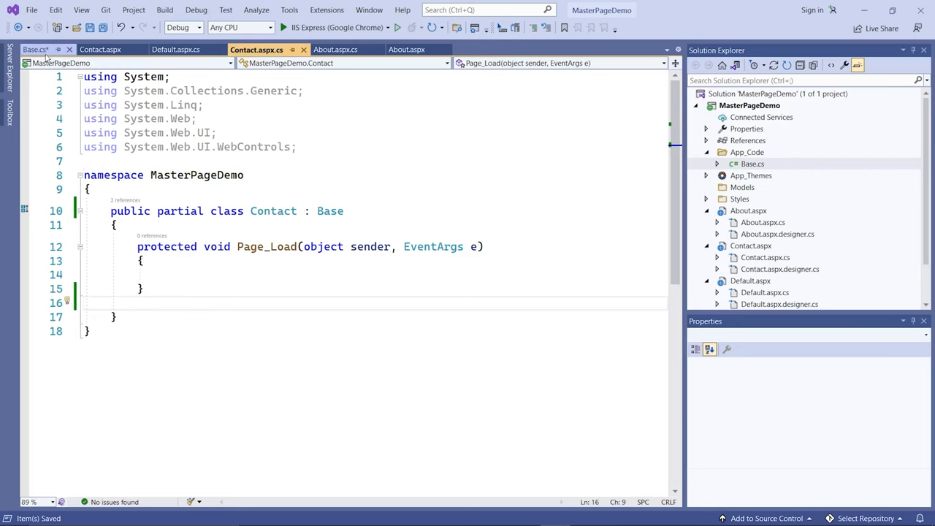
pyautogui.click(35, 49)
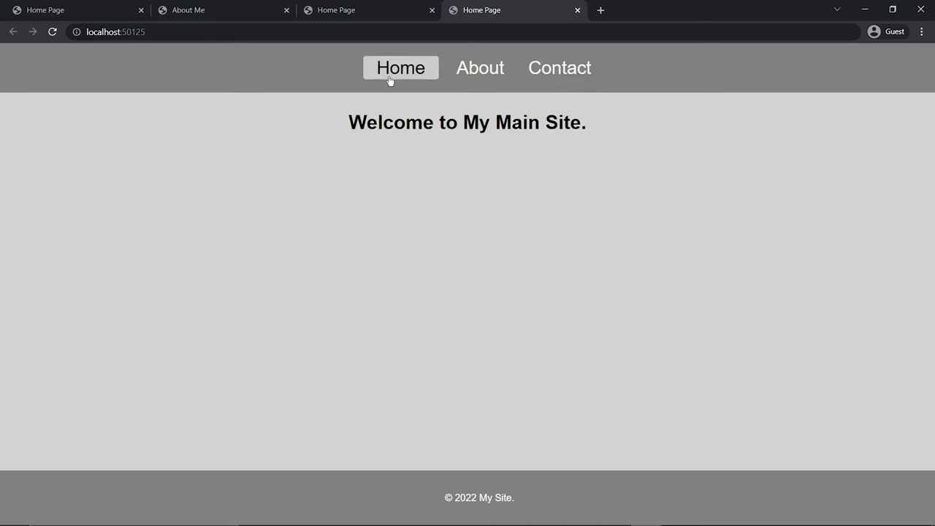
# - Visit the About and Contact pages, whose tabs show the default titles
pyautogui.click(479, 67)
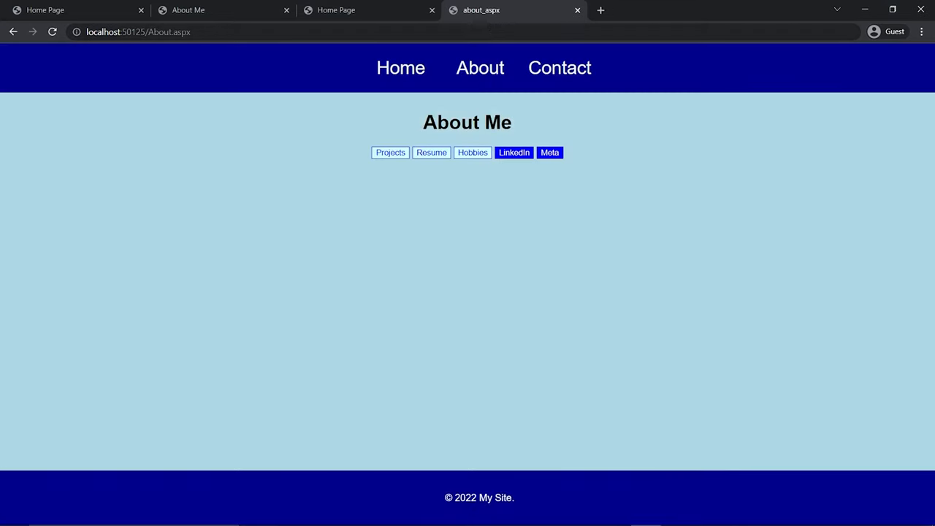
pyautogui.click(559, 67)
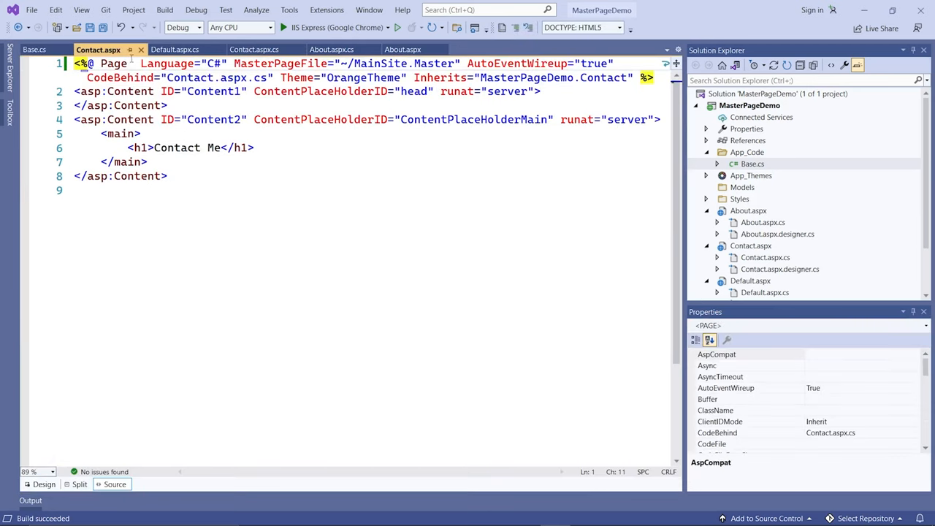
pyautogui.write('Title="-"')
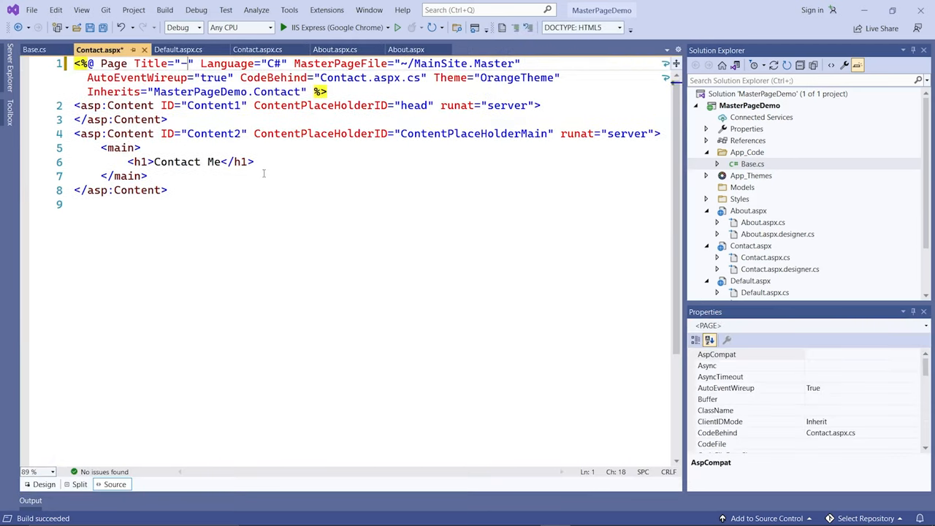
pyautogui.write('COntact Me')
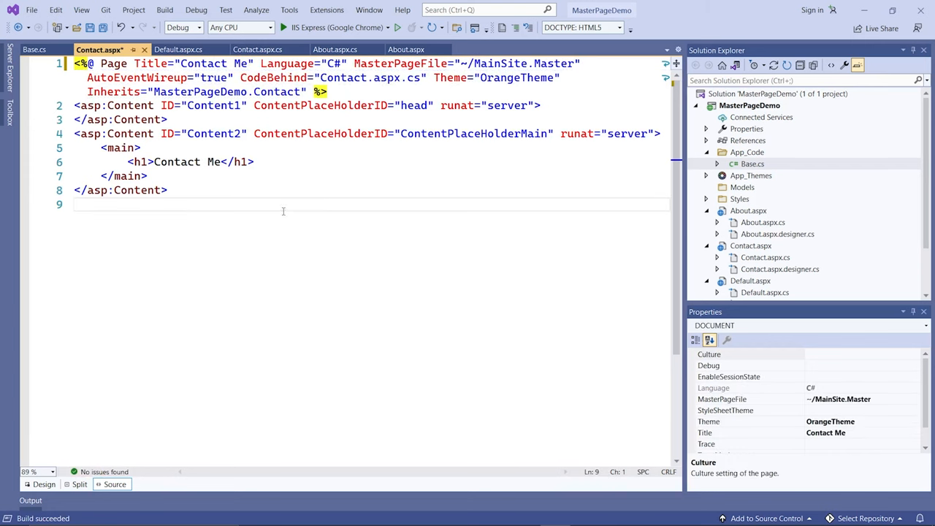
pyautogui.press('ctrl+s')
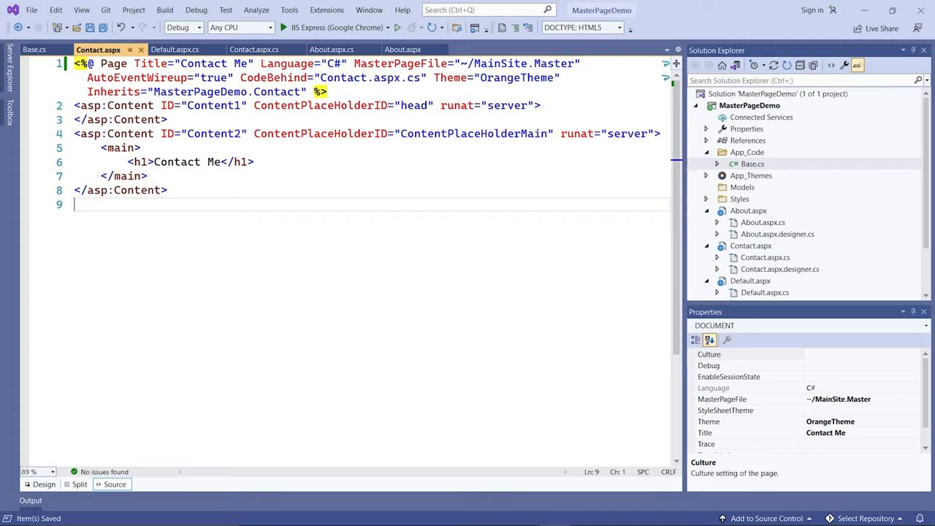
pyautogui.click(283, 26)
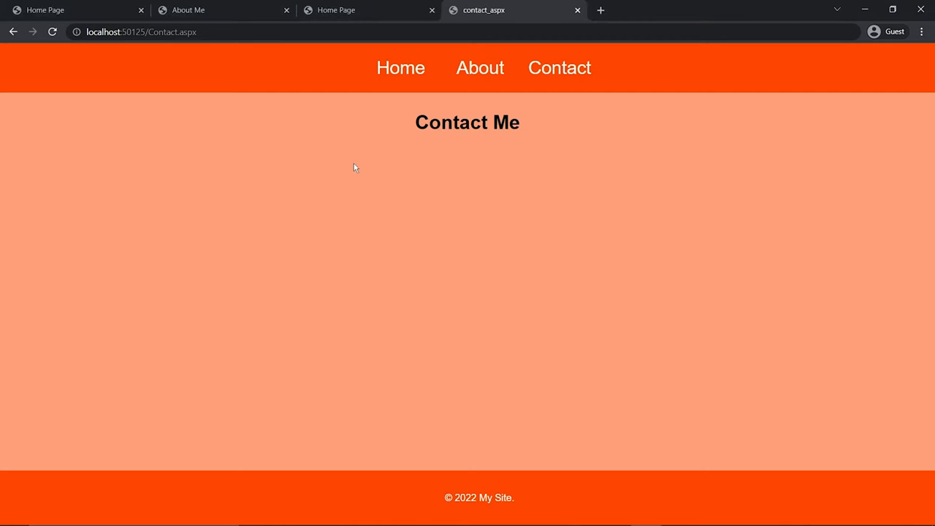
# - Browse About, Contact and Home, confirming the Contact tab reads Contact Me
pyautogui.click(479, 67)
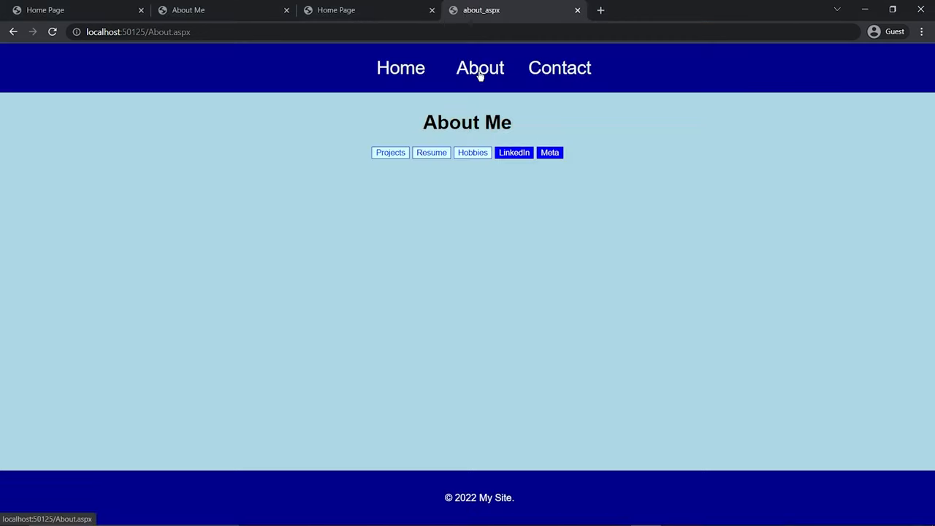
pyautogui.click(559, 67)
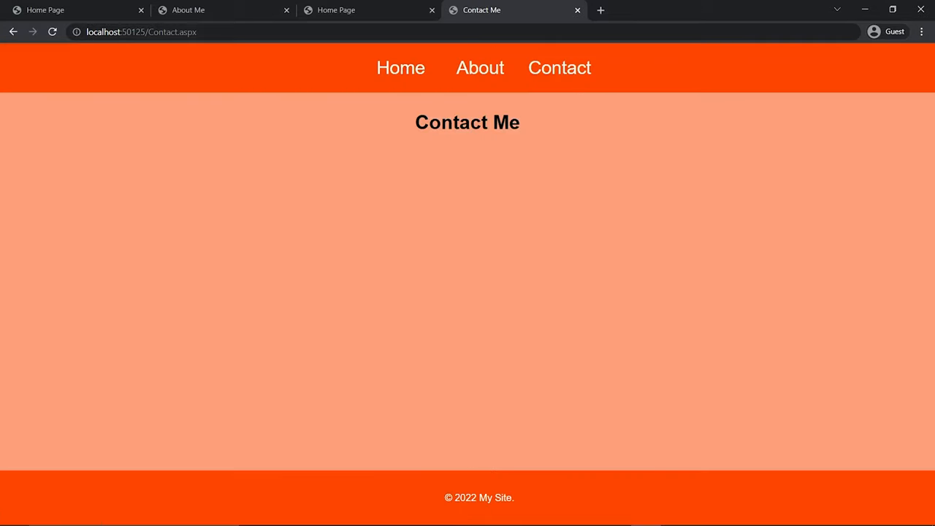
pyautogui.click(401, 68)
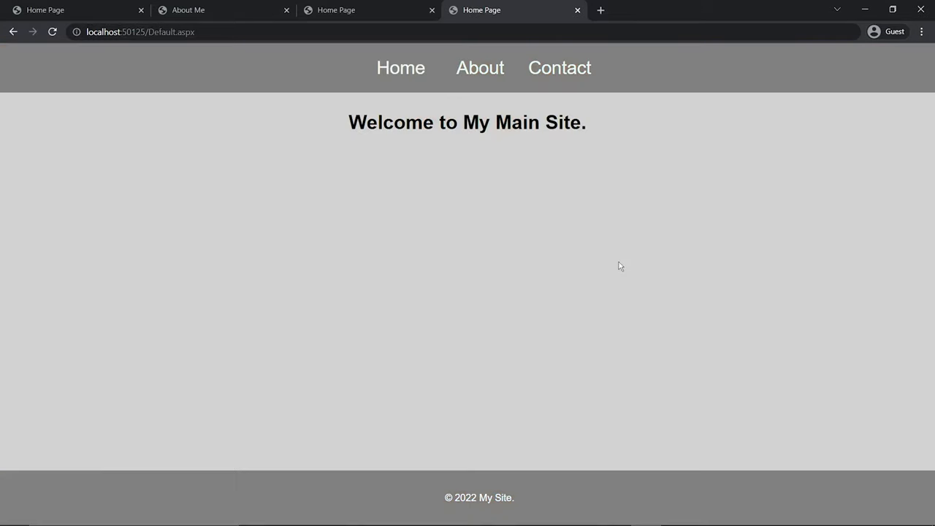